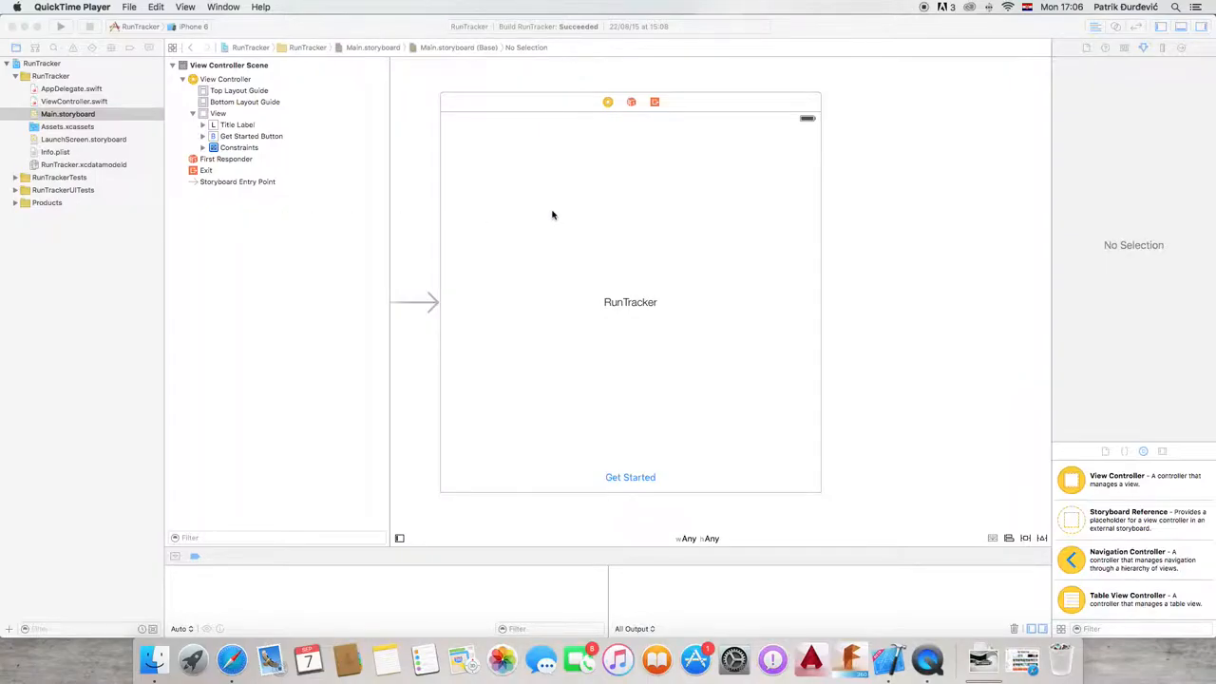
mouse_move(559, 215)
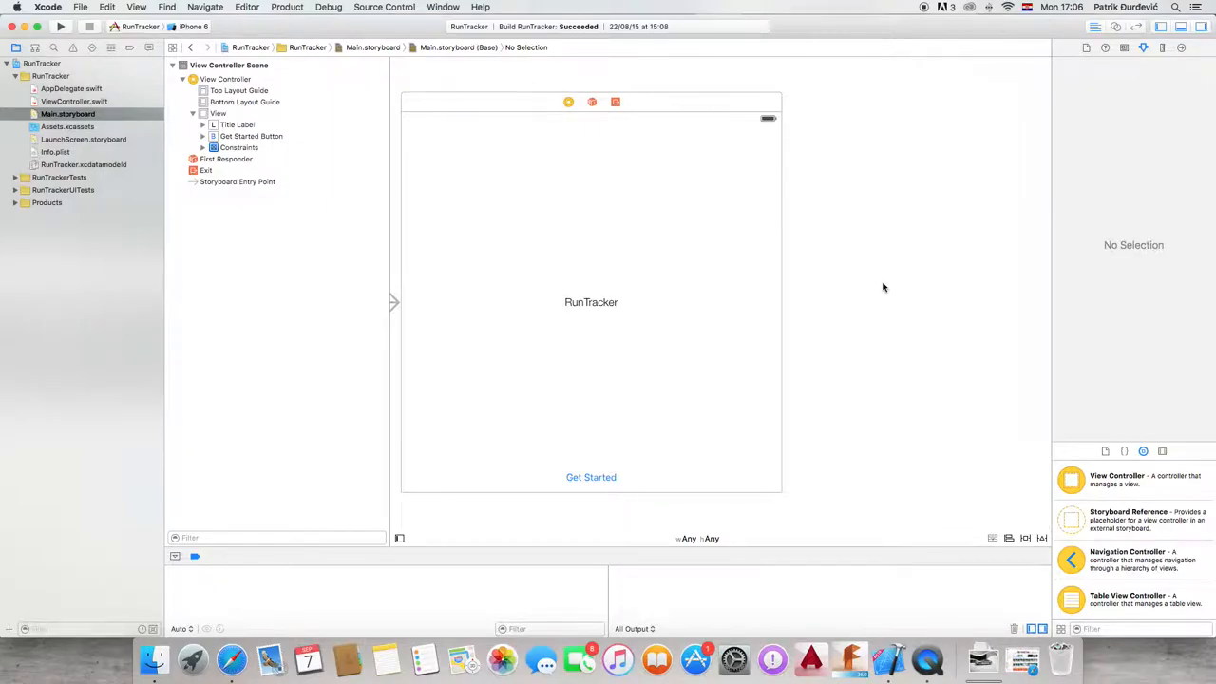
Scroll the Object Library to find a View Controller to add to the storyboard.
scroll(down, 3)
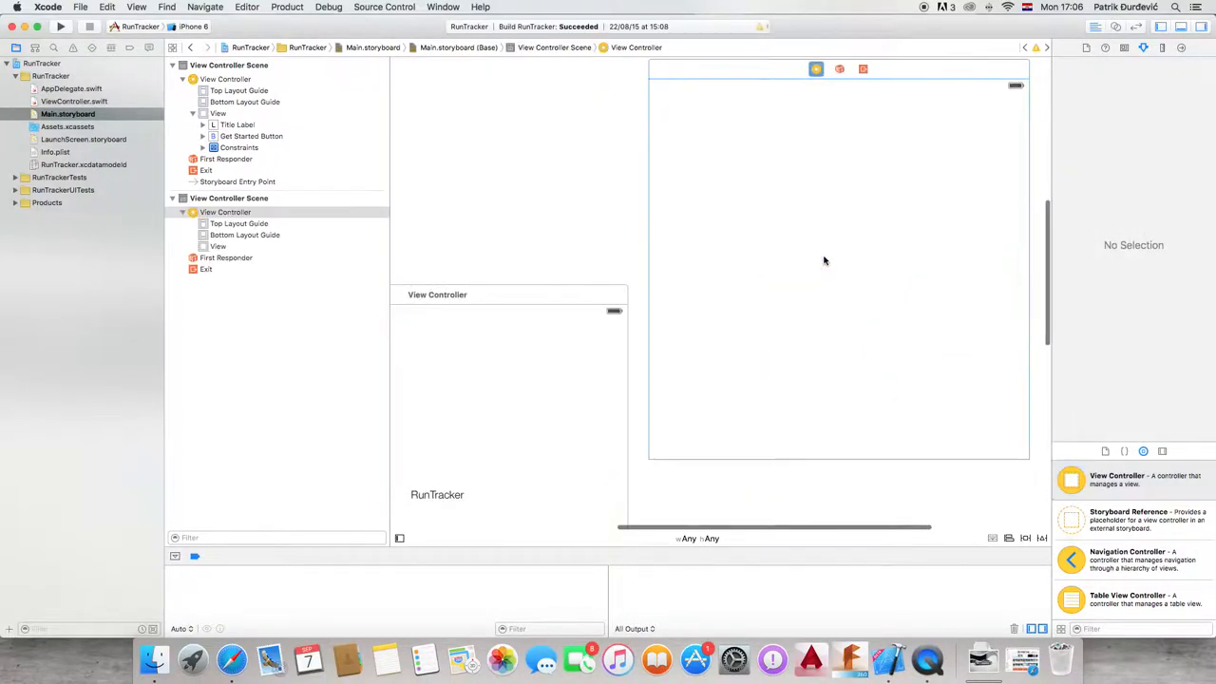
Set the new view controller's Storyboard ID to MapView and enable Use Storyboard ID.
click(817, 69)
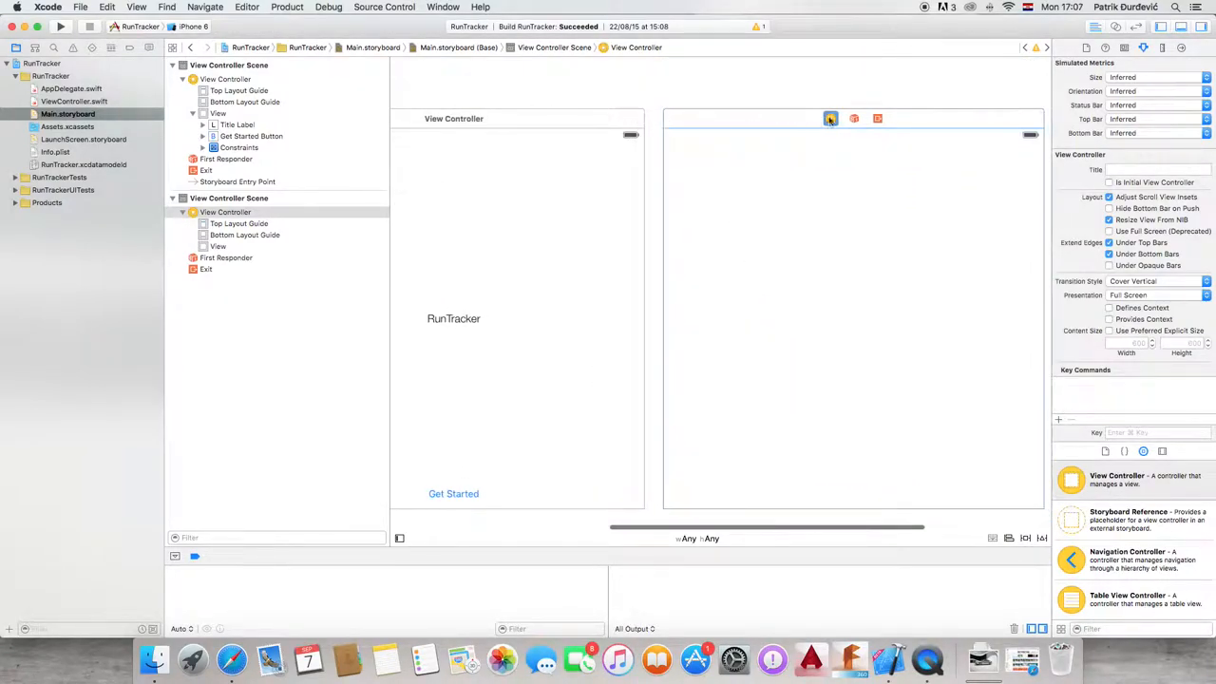
click(1125, 47)
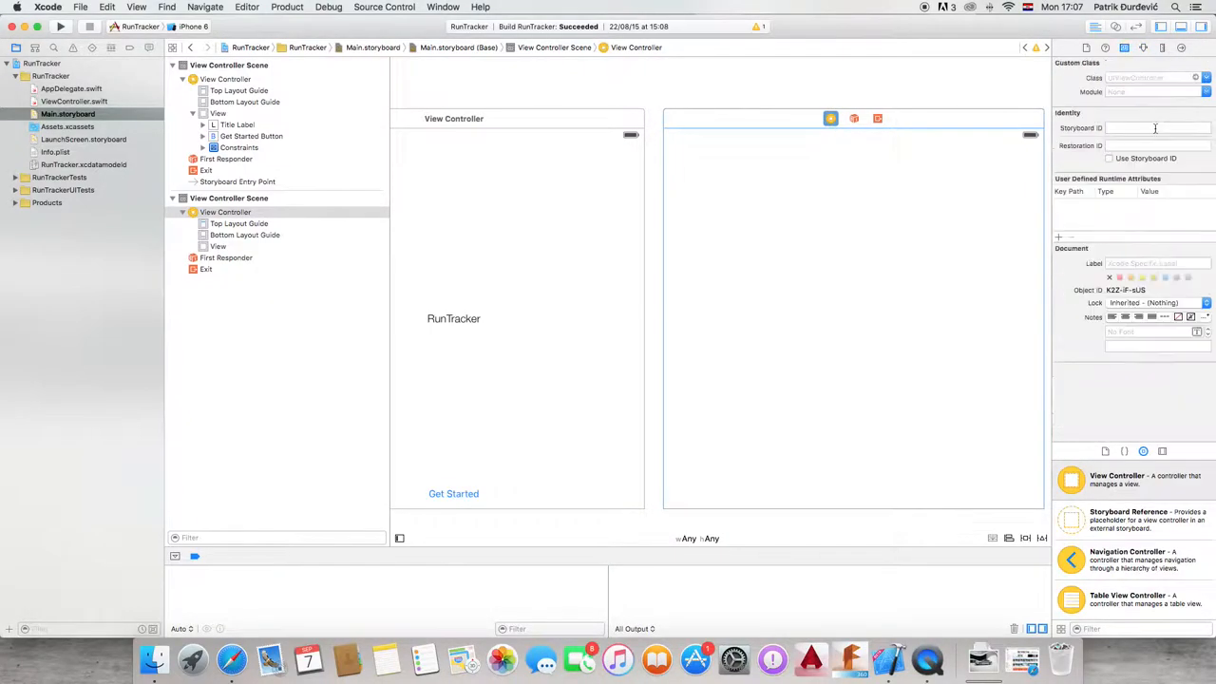
text(M)
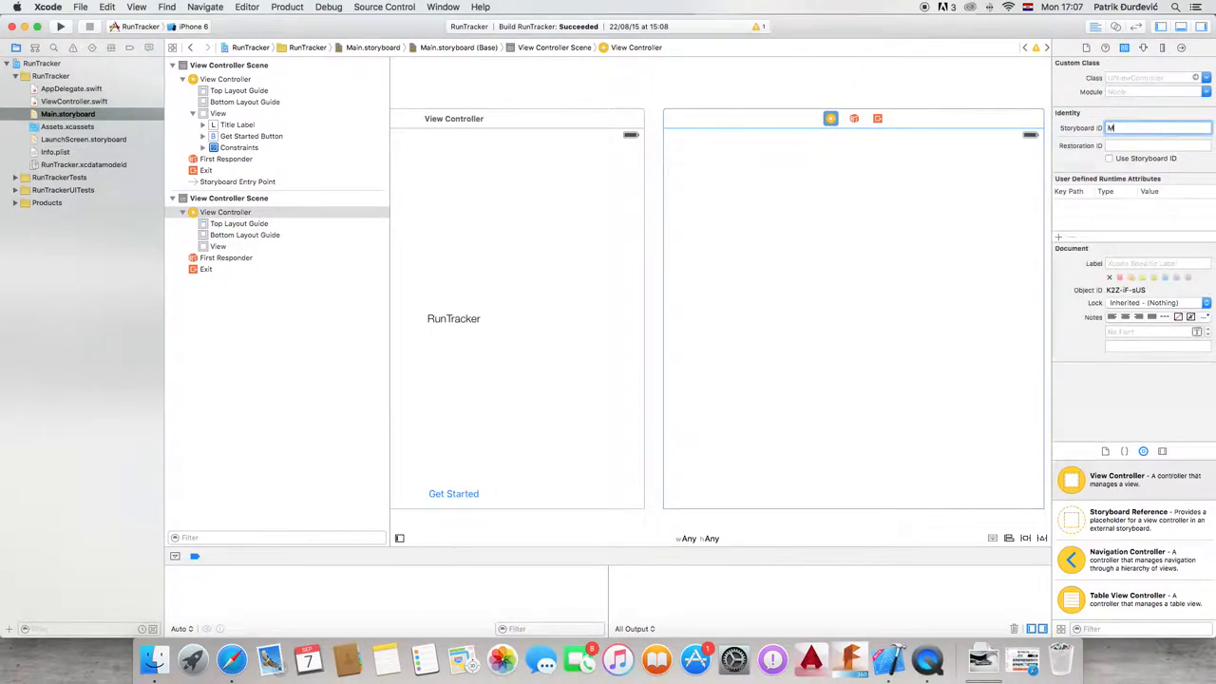
text(apView)
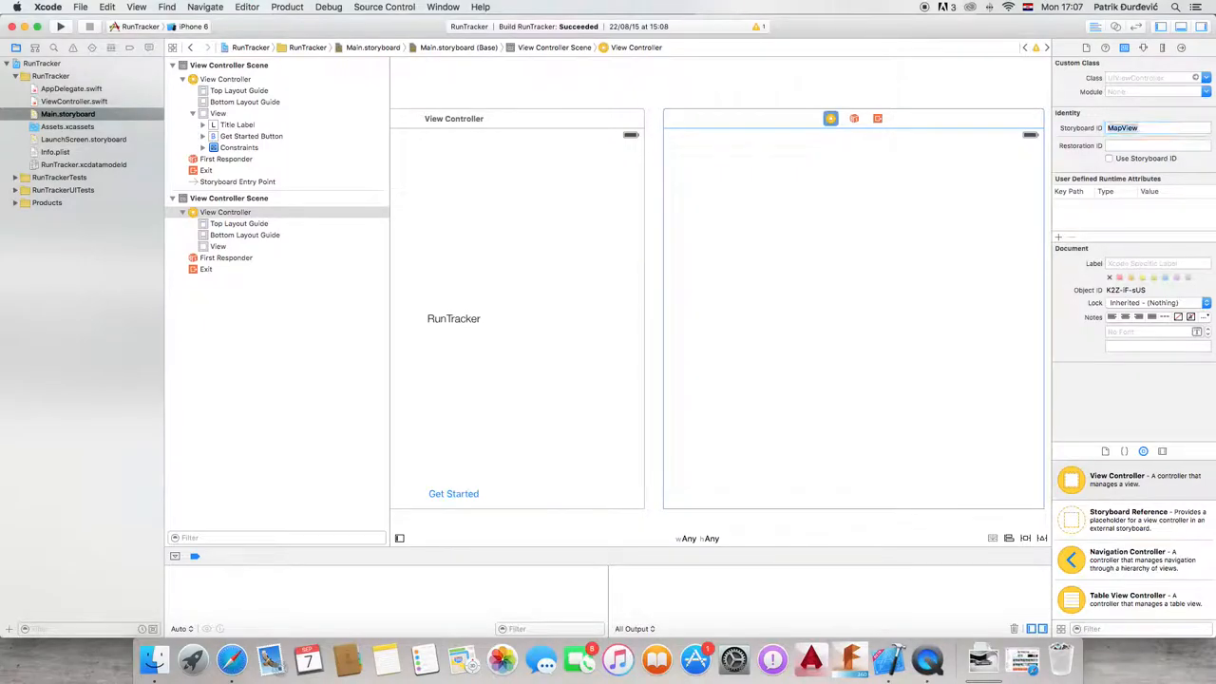
click(1121, 129)
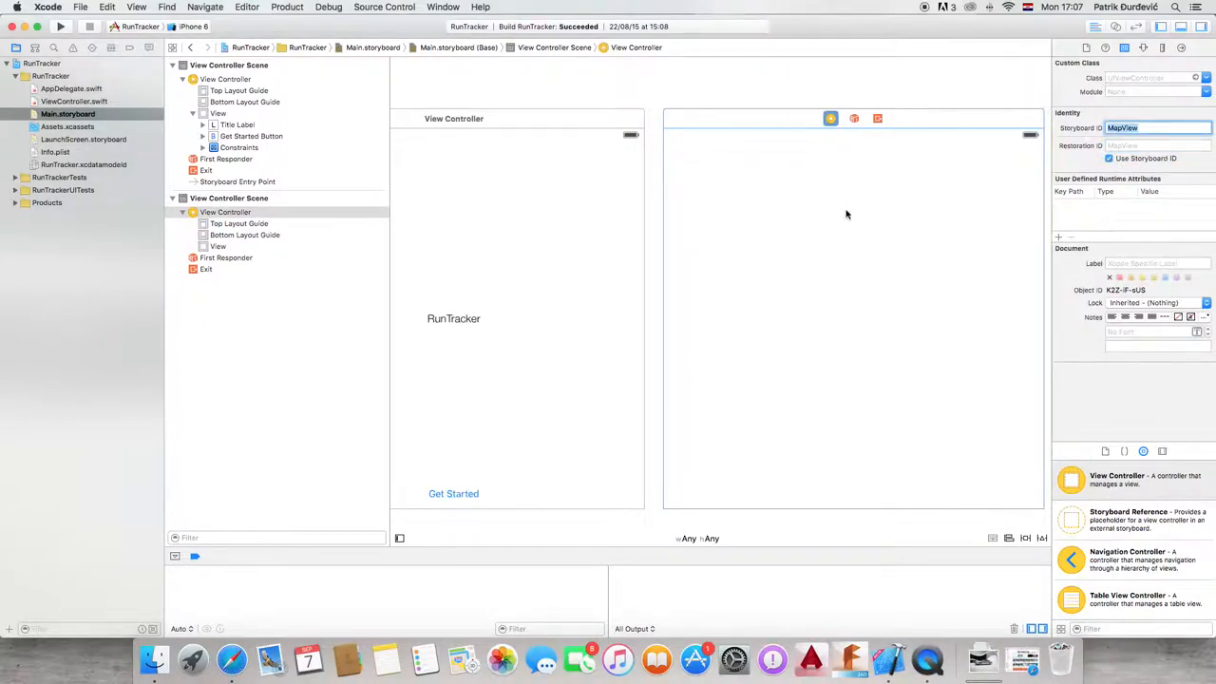
click(202, 137)
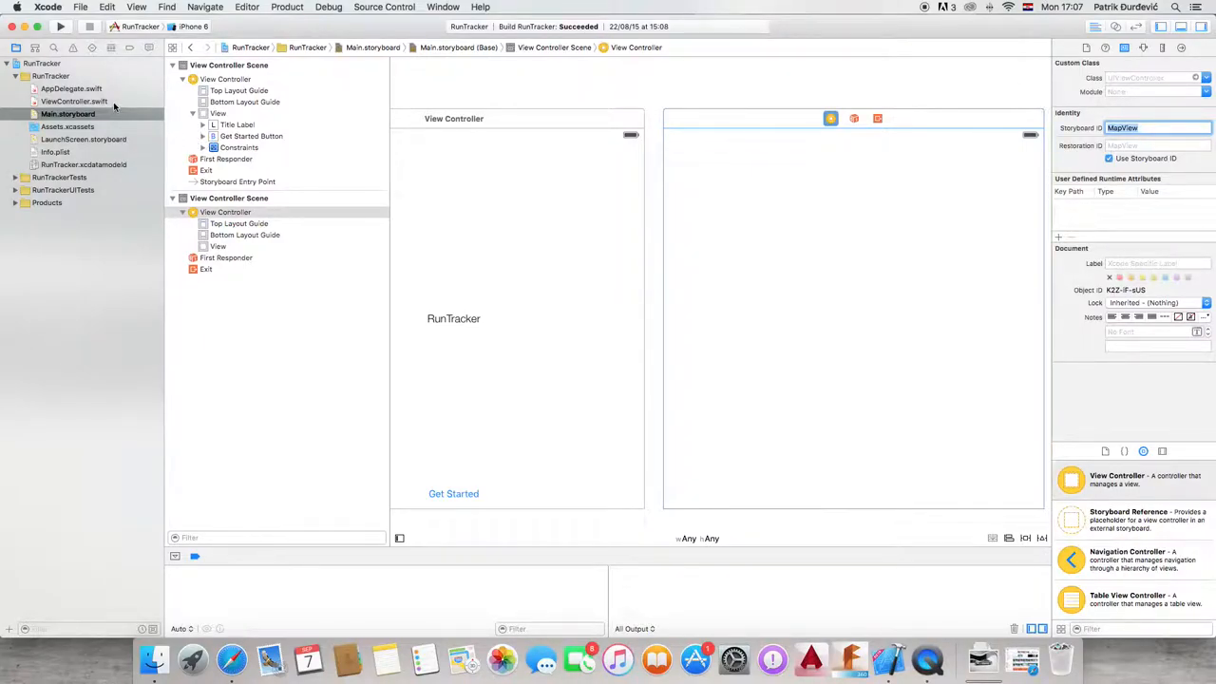
click(1139, 127)
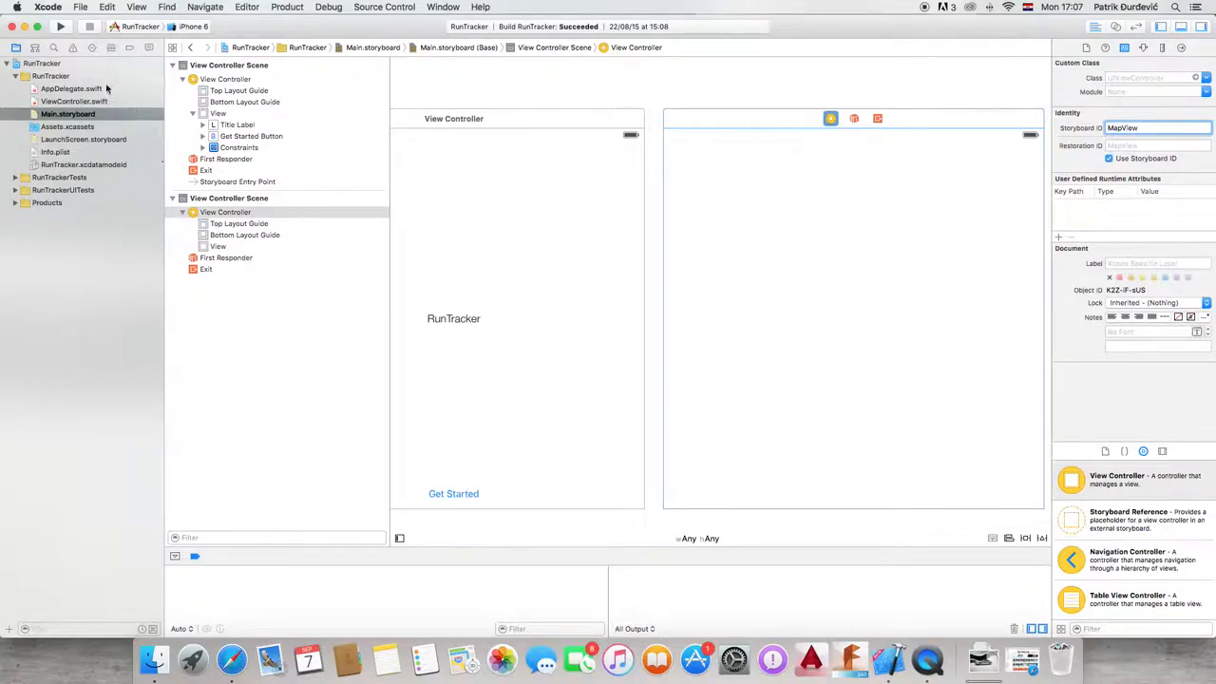
In getStarted, add let storyboard = UIStoryboard(name: "Main", bundle: nil).
click(72, 101)
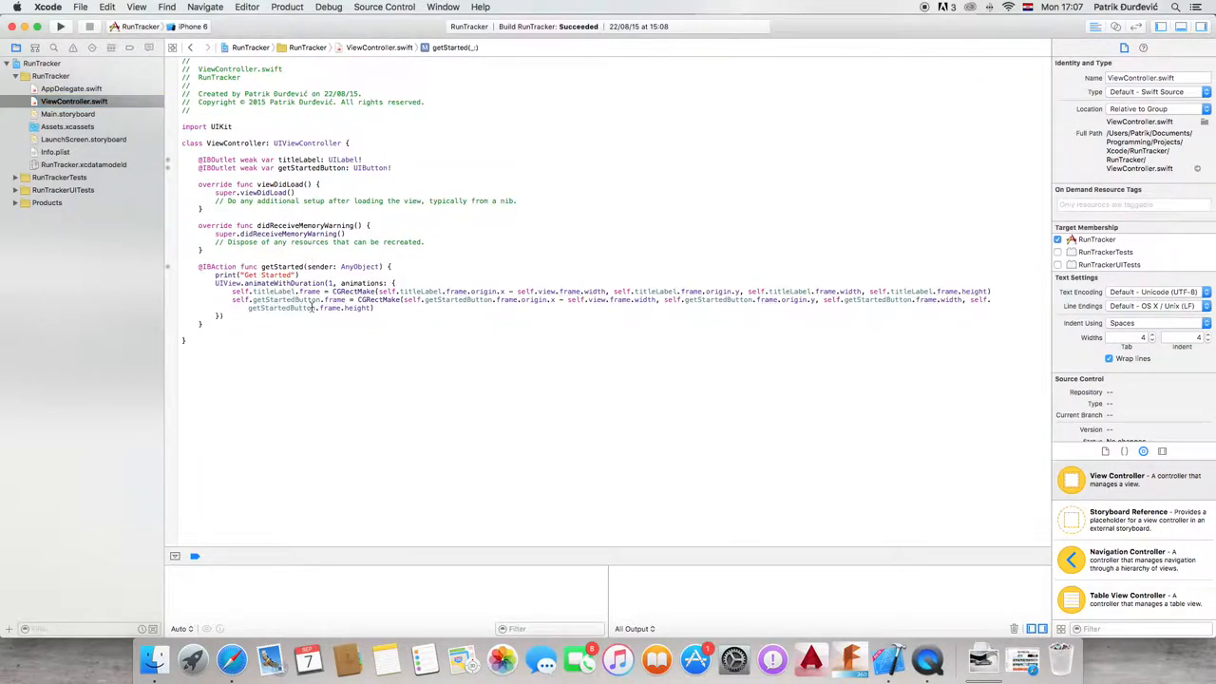
text(let storyboard = UIStoryboard(name: "", bundle: NSBundle?)
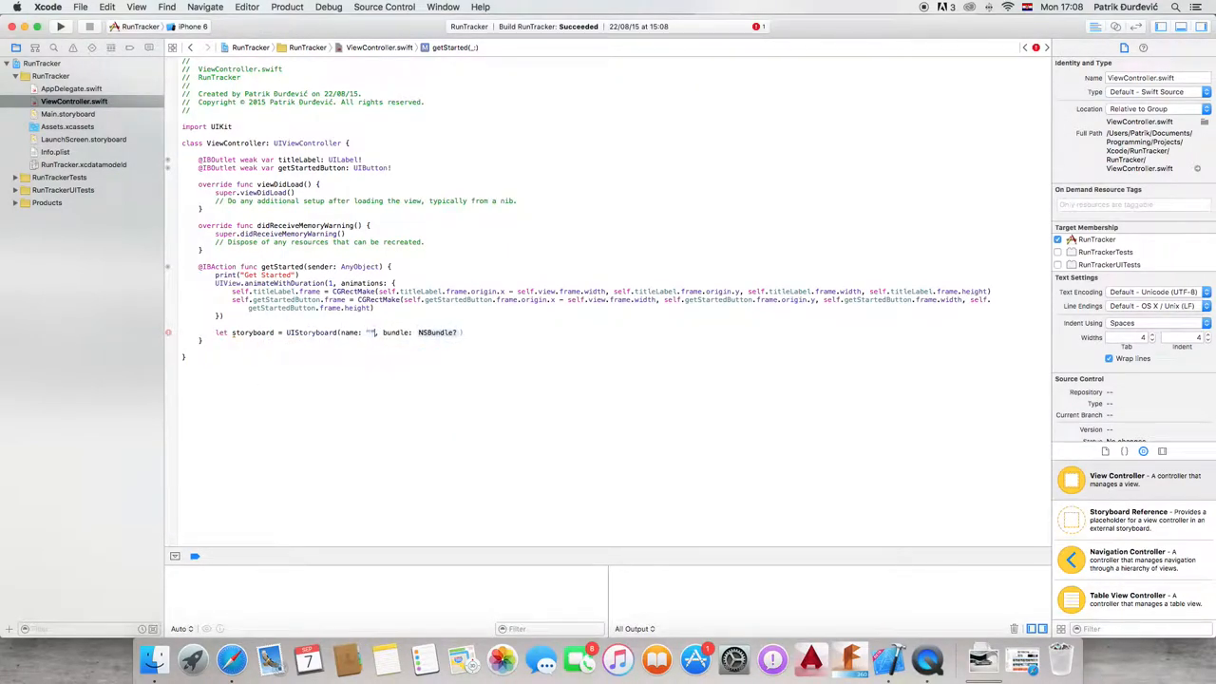
text(Main)
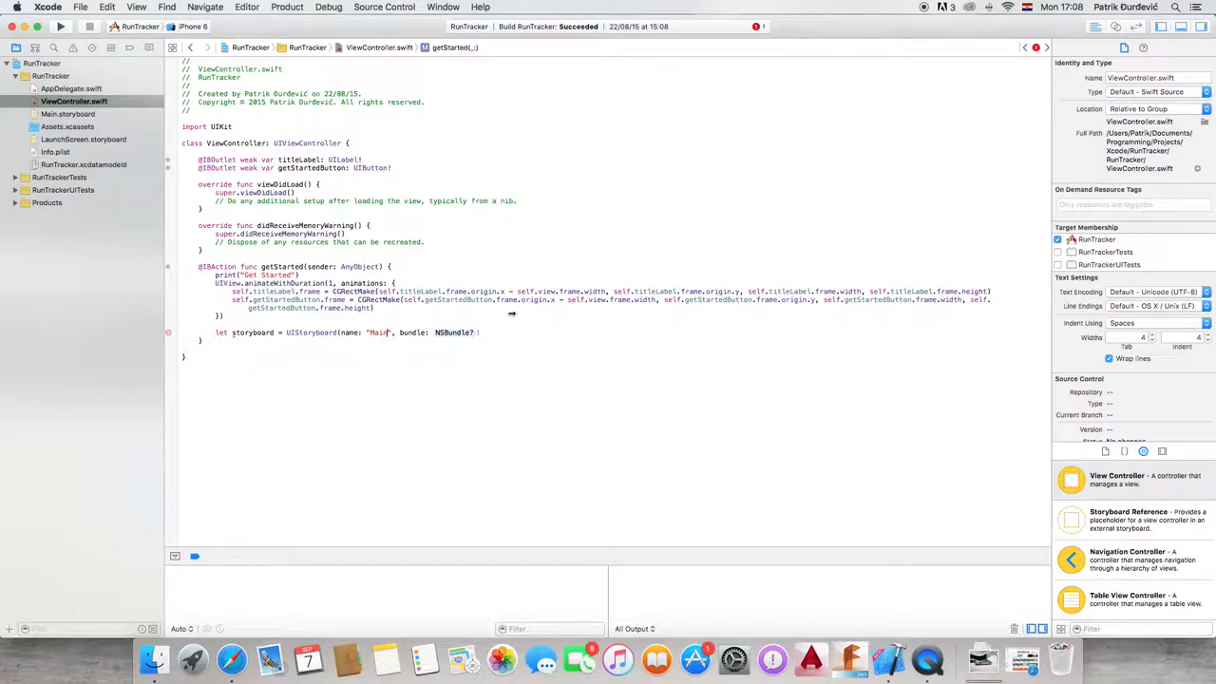
double_click(456, 333)
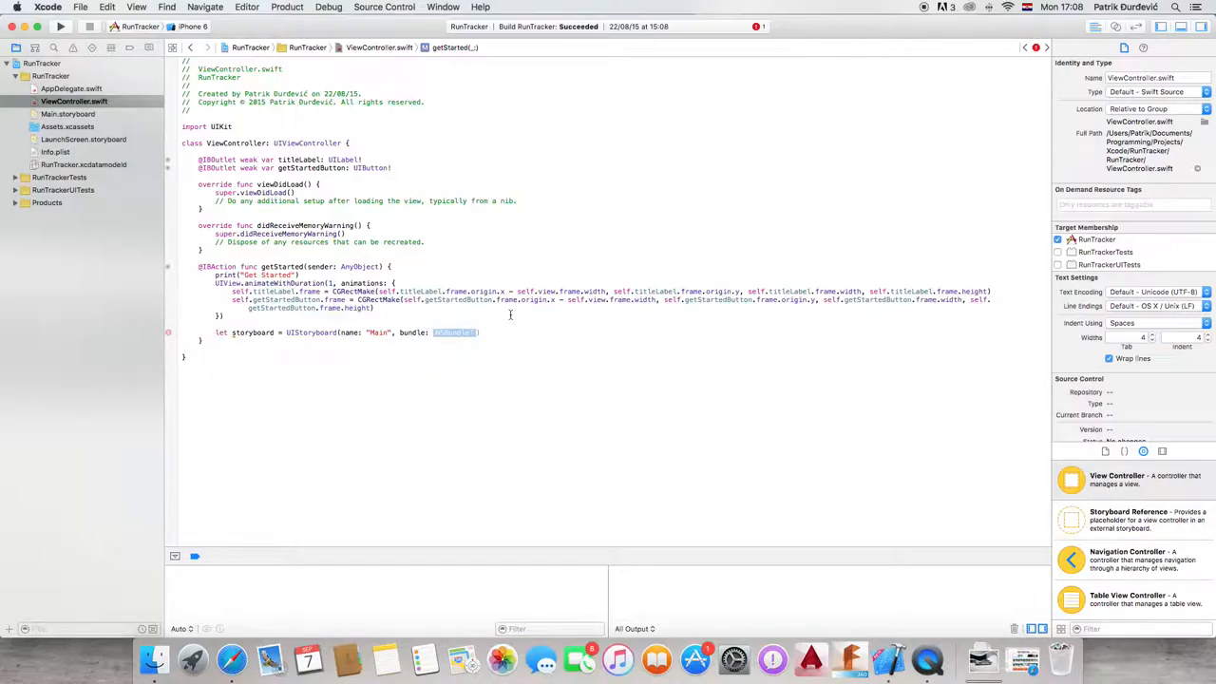
text(nil)
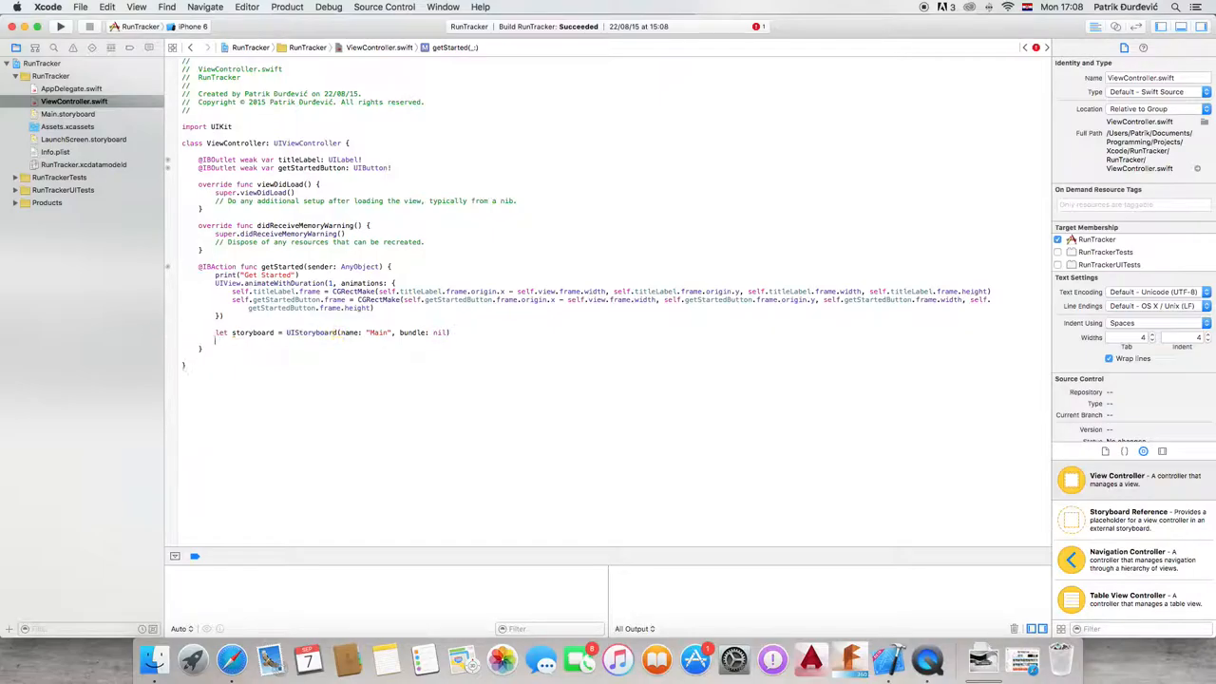
Add let vc = storyboard.instantiateViewControllerWithIdentifier("MapView") and select the lines to move.
text(let vc =)
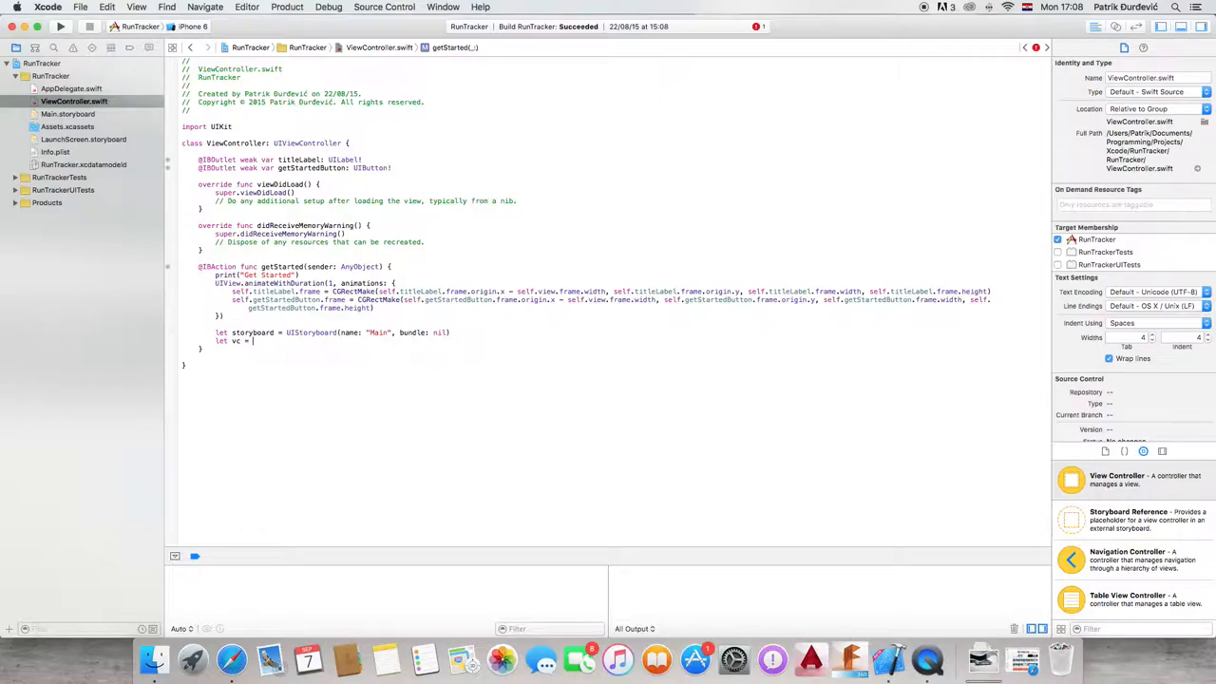
text(storyboard.instantiateViewControllerWithIdentifier(")
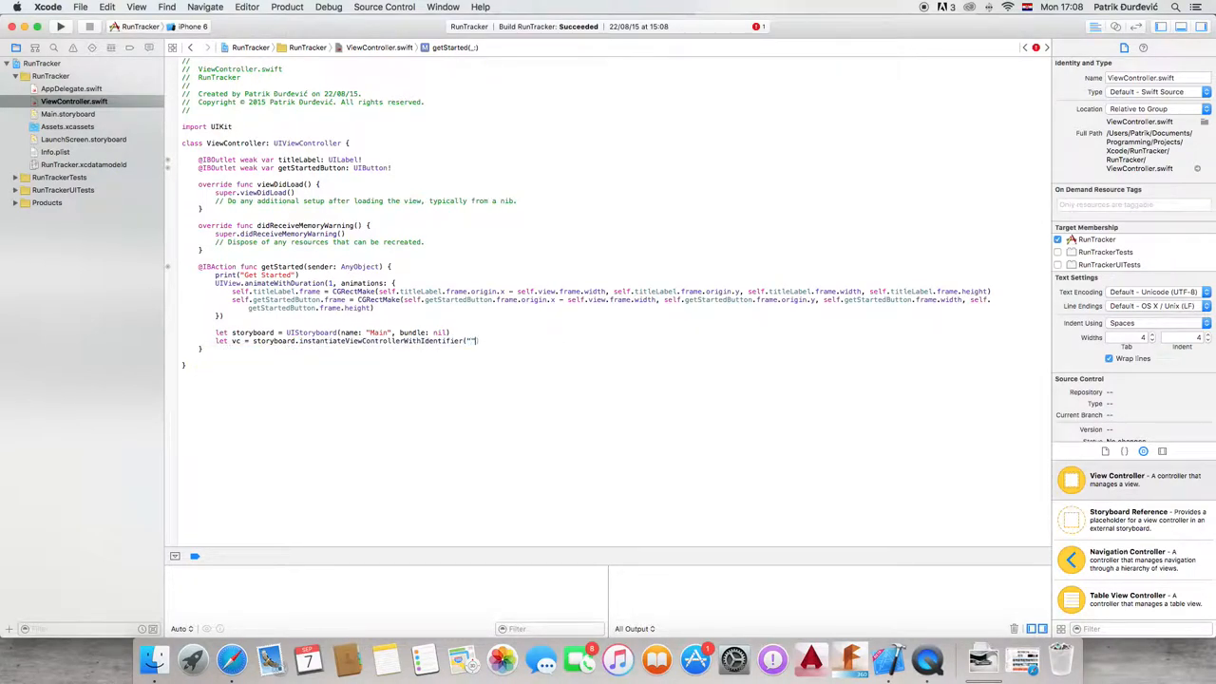
text(MapView)
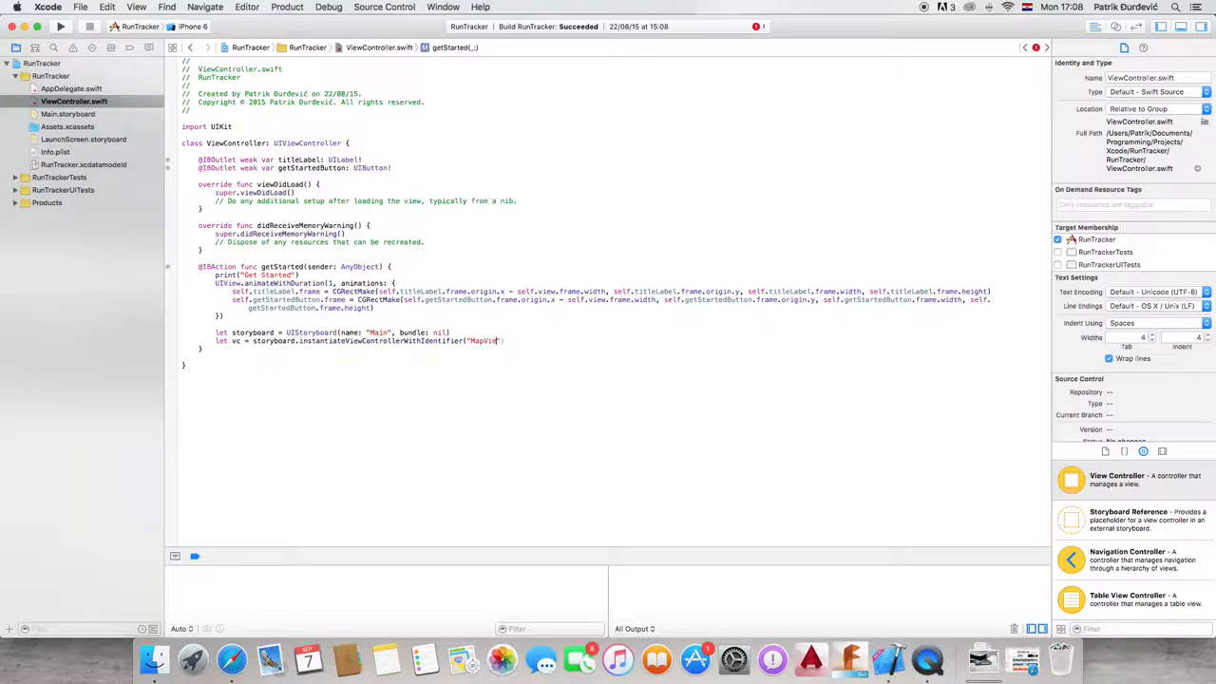
text(se)
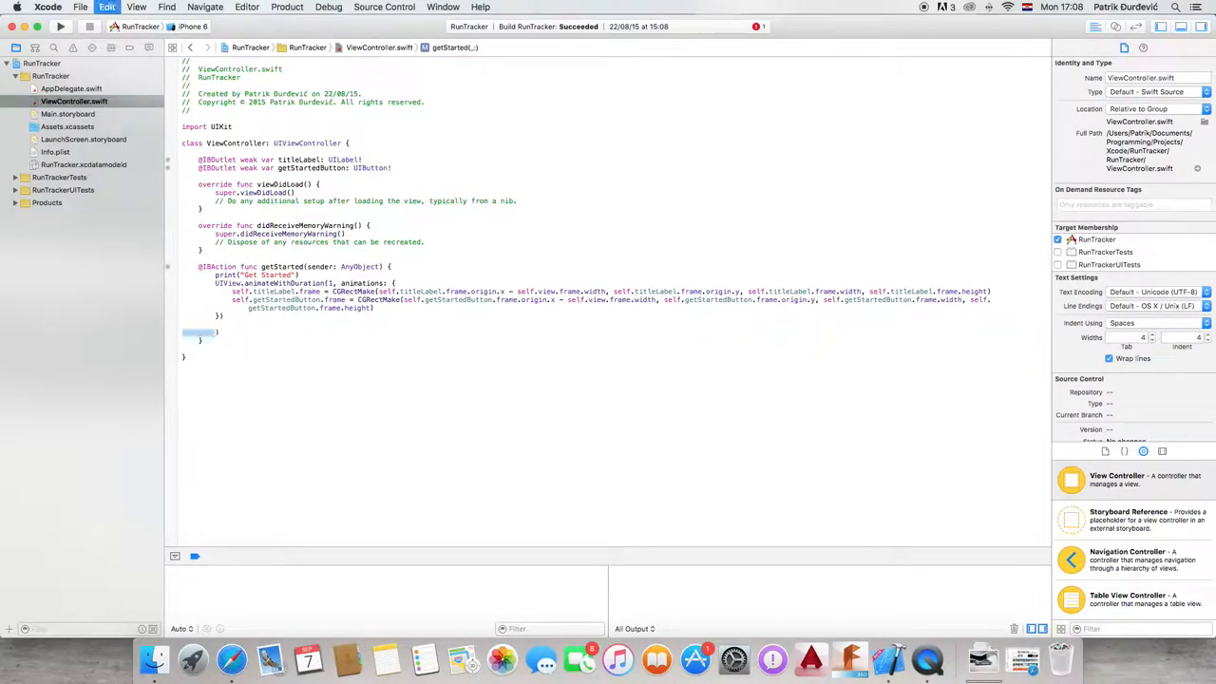
Move the storyboard and MapView instantiation lines into getStarted's animation completion closure.
text(let storyboard = UIStoryboard(name: "Main", bundle: nil))
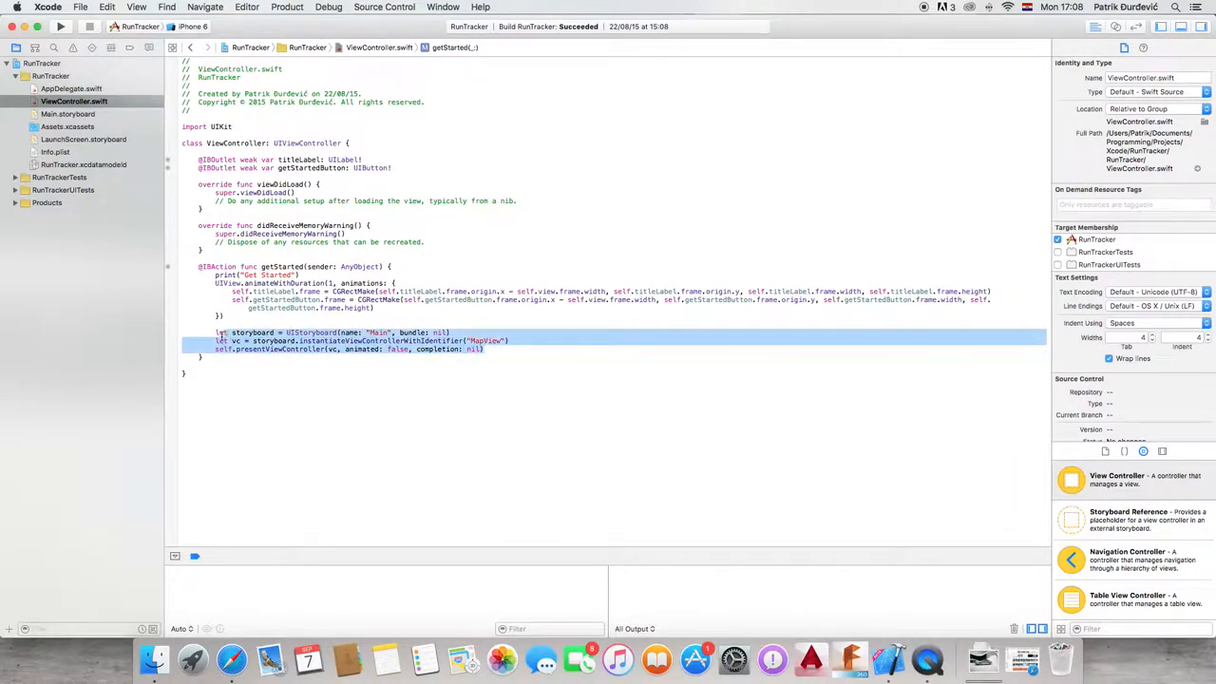
key(Delete)
text(, completion)
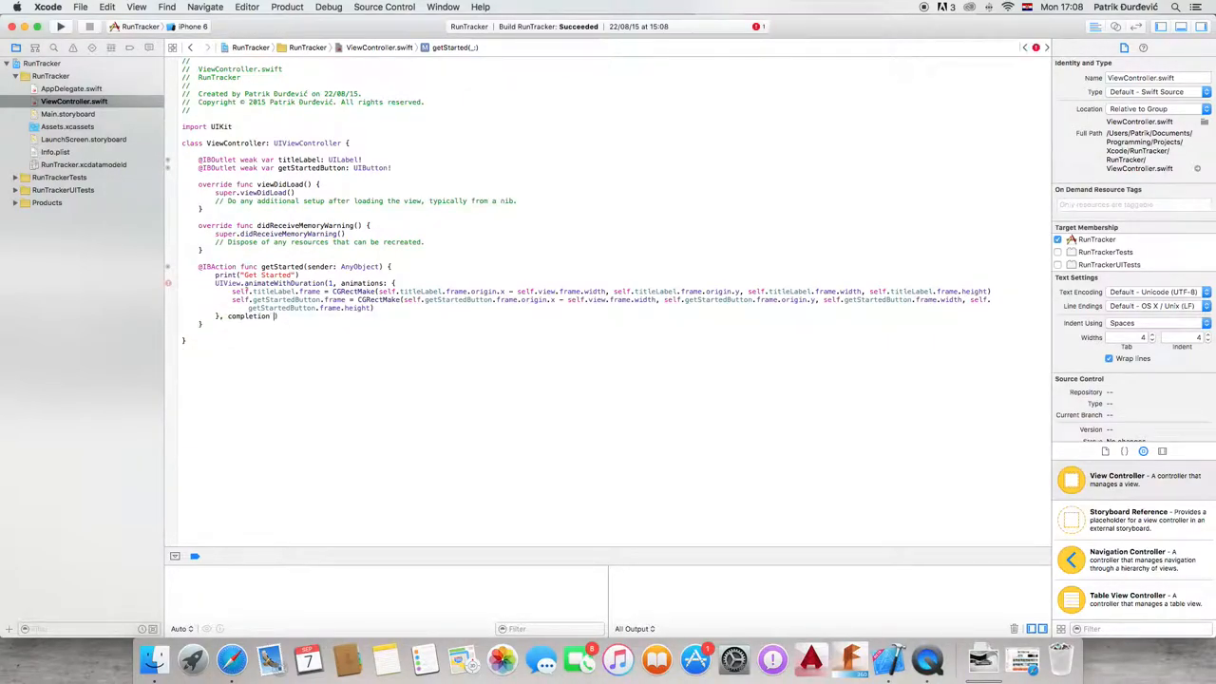
text({ (value:)
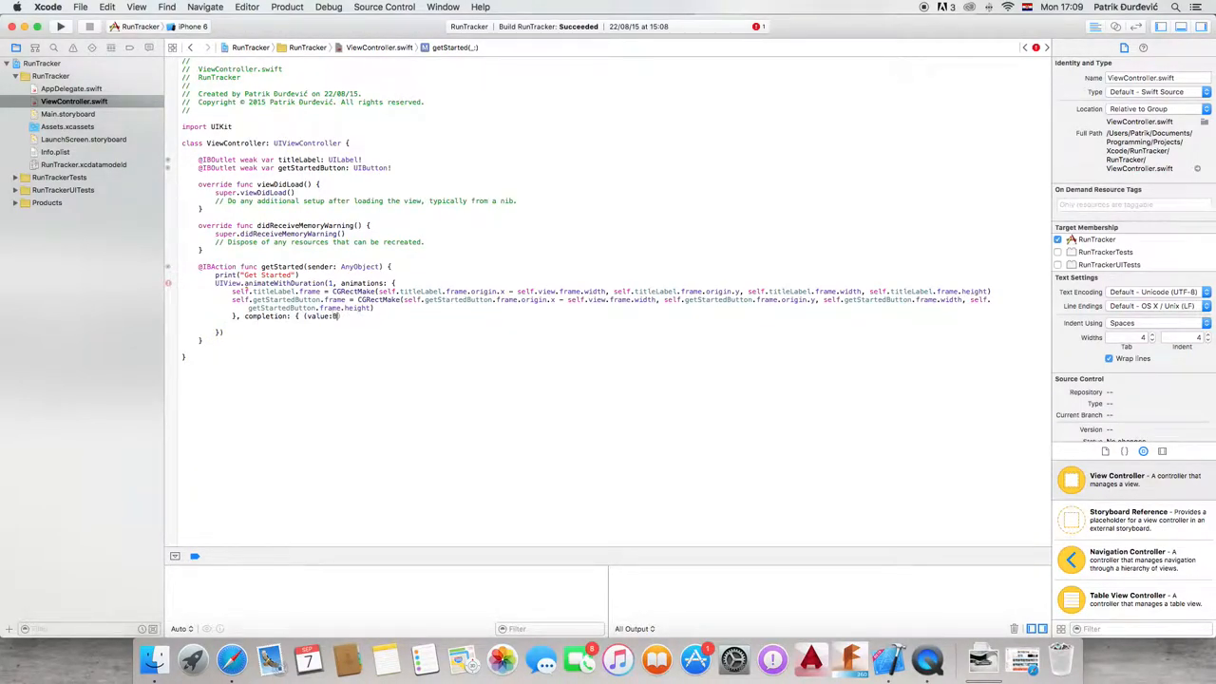
text(Bool) in)
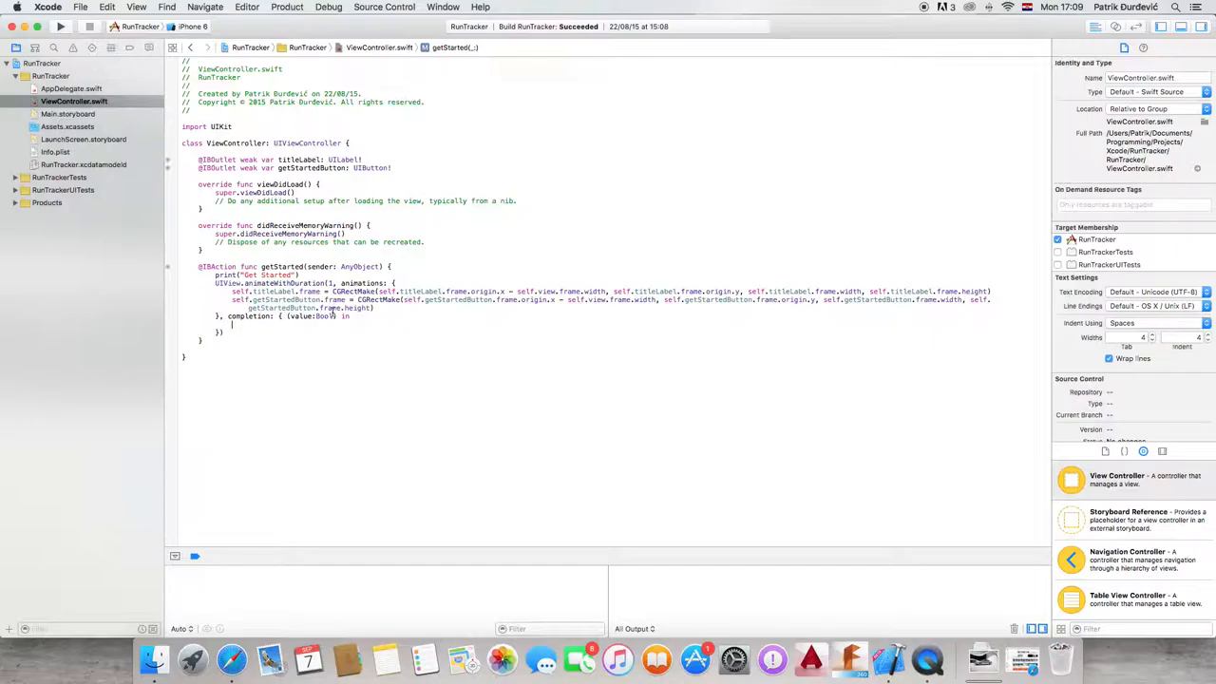
text(let storyboard = UIStoryboard(name: "Main", bundle: nil))
text(self.presentViewController(vc, animated: false, completion: nil))
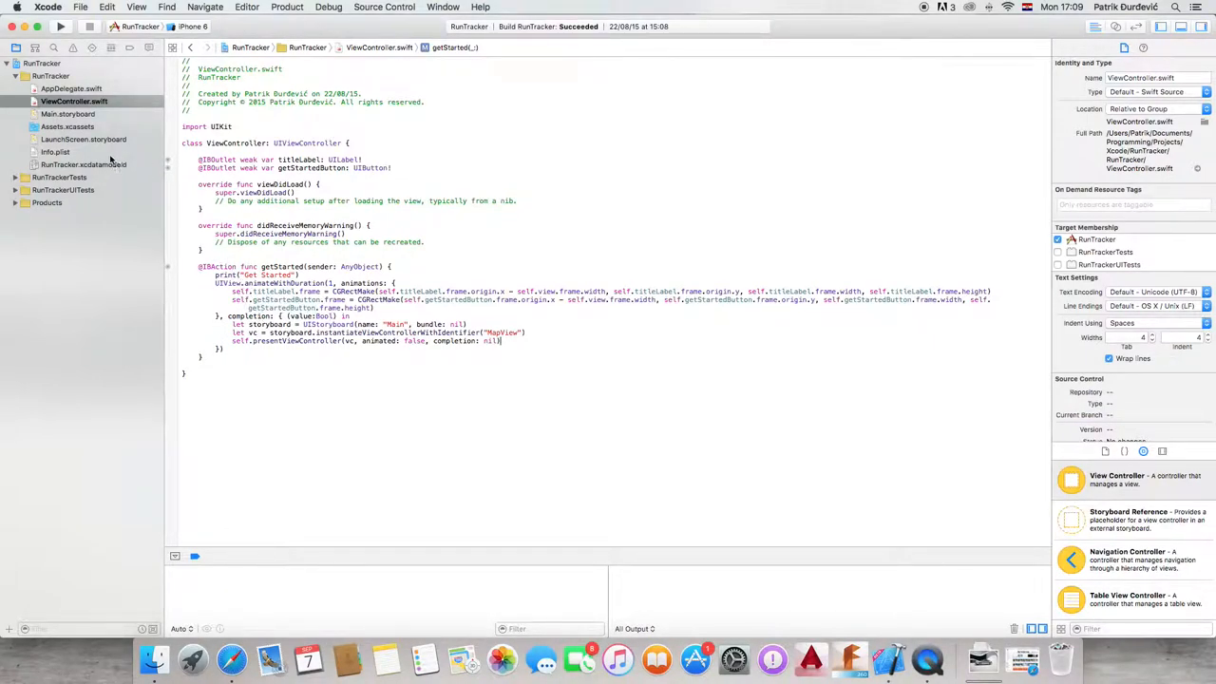
click(72, 101)
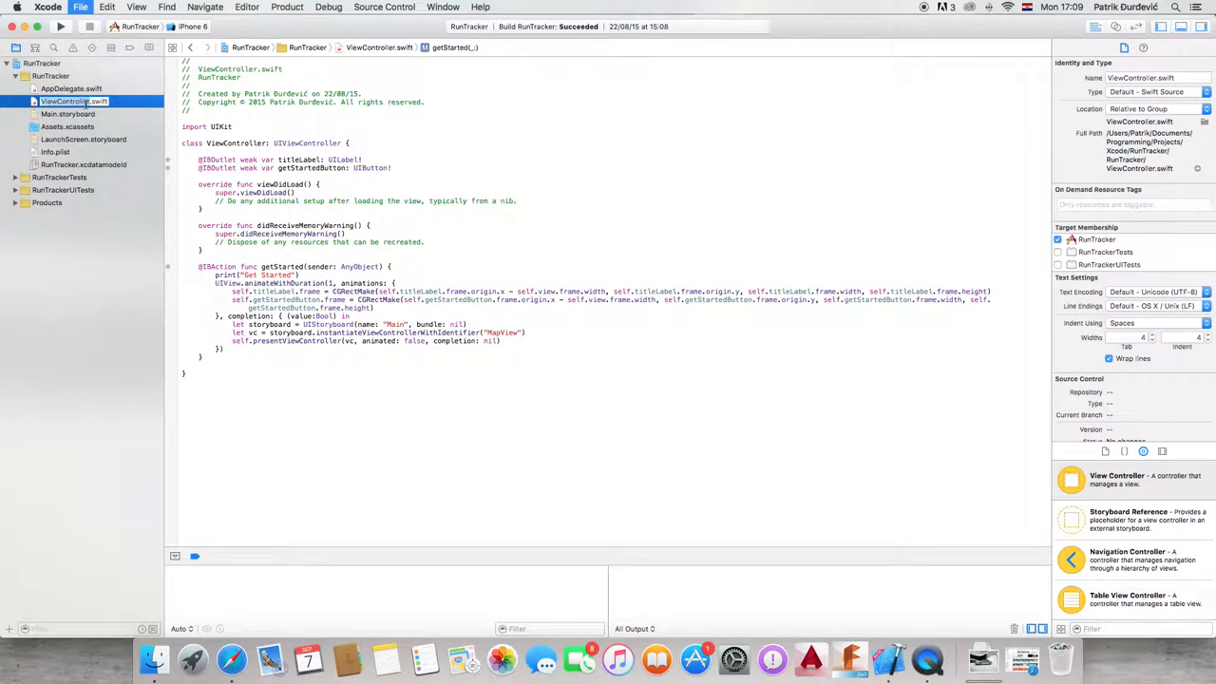
Create a Cocoa Touch Class MapViewViewController subclassing UIViewController in Swift.
click(80, 8)
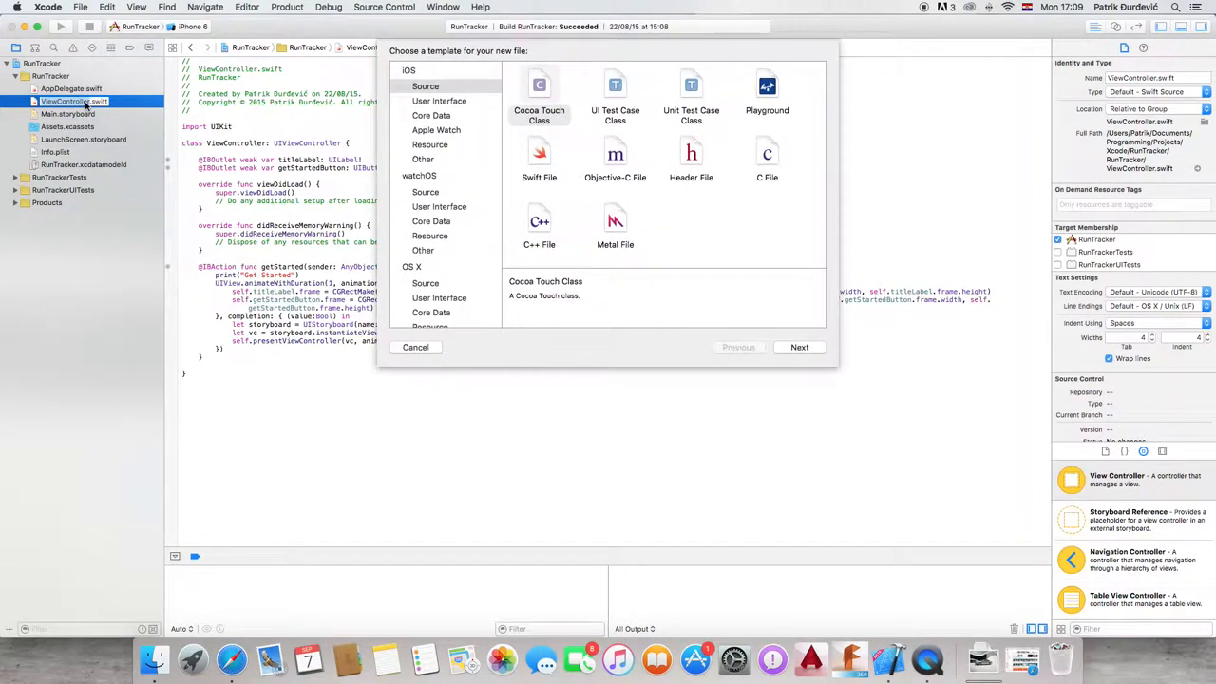
click(798, 346)
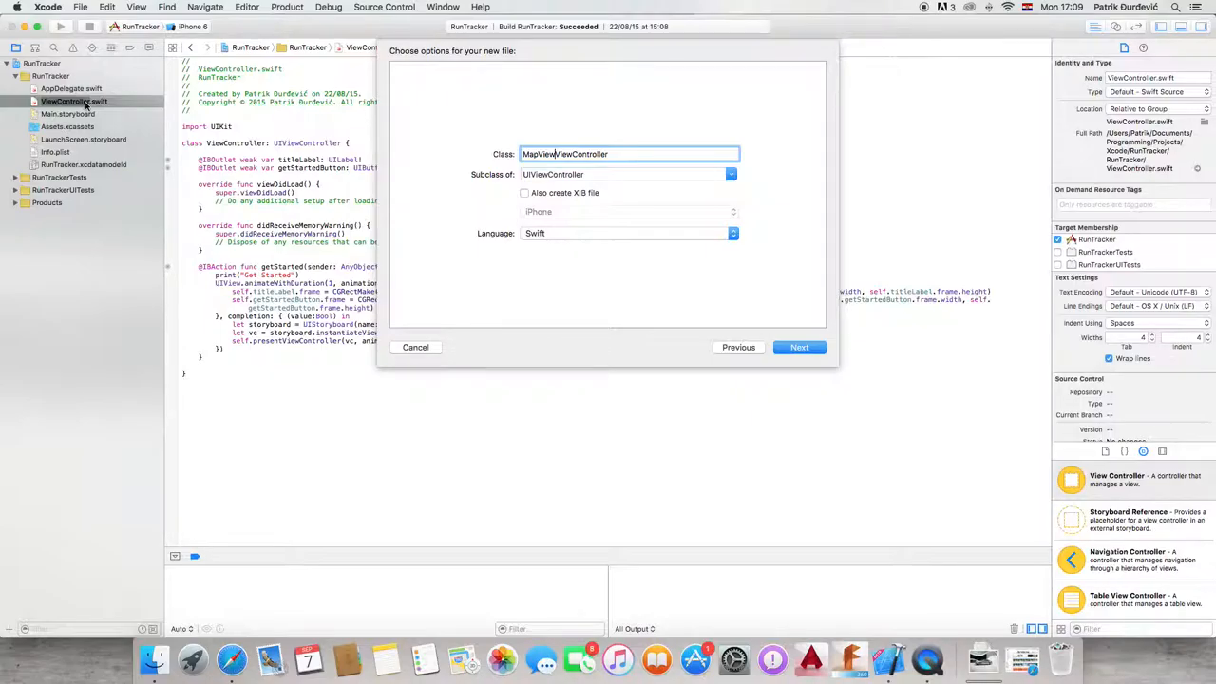
click(798, 346)
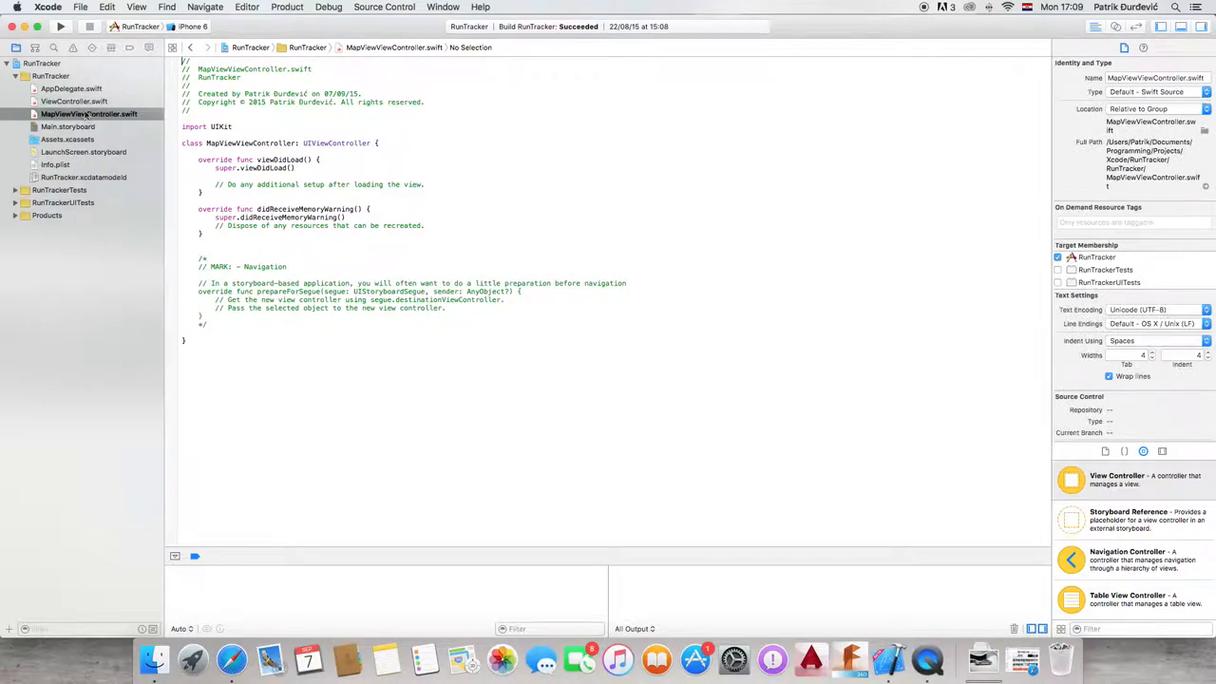
click(69, 125)
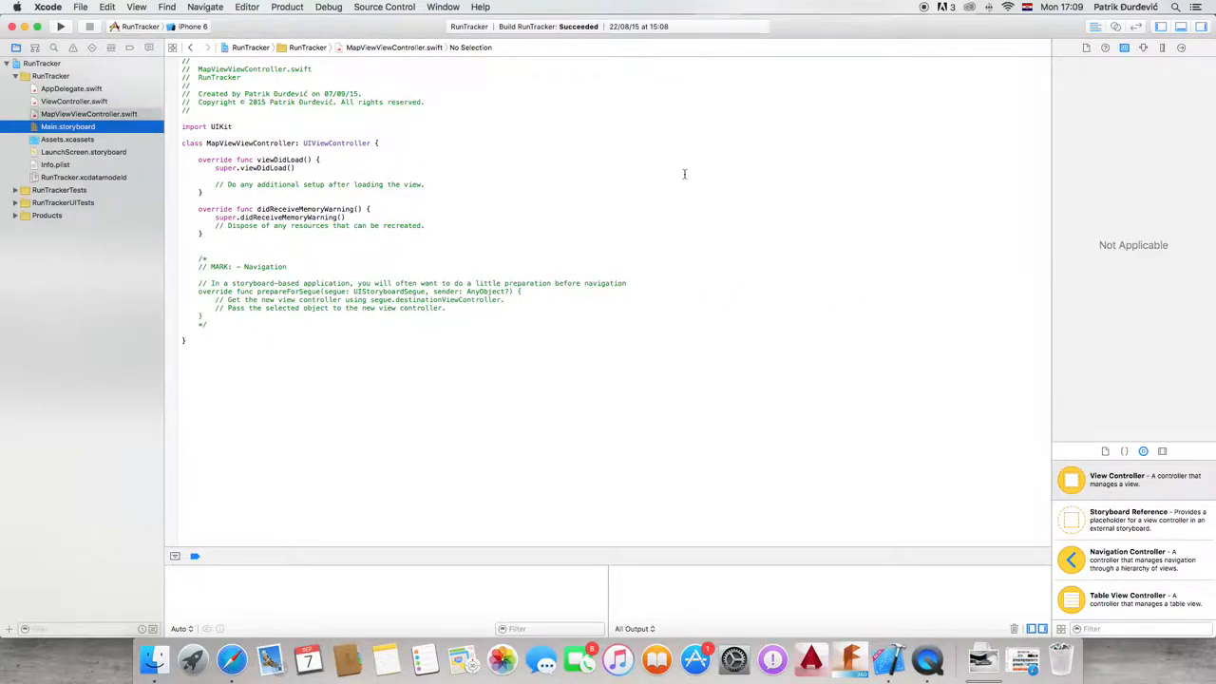
Set the MapView scene's custom class to MapViewViewController in the Identity inspector.
click(68, 125)
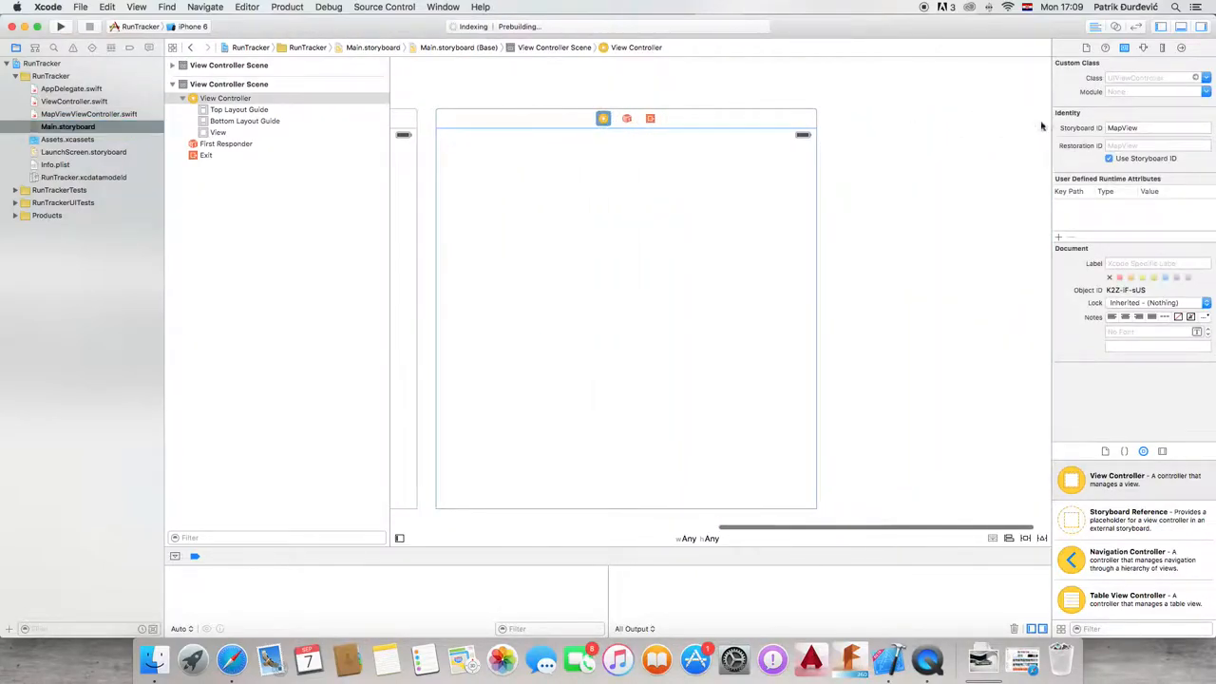
click(1149, 78)
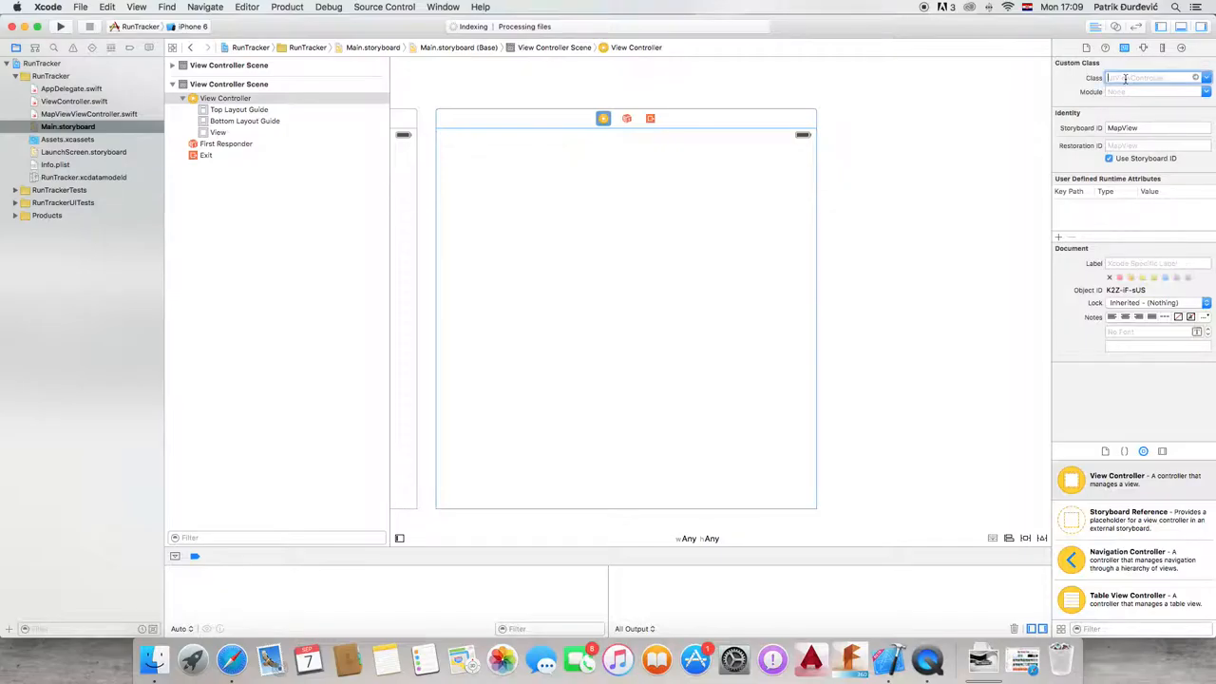
text(MapView)
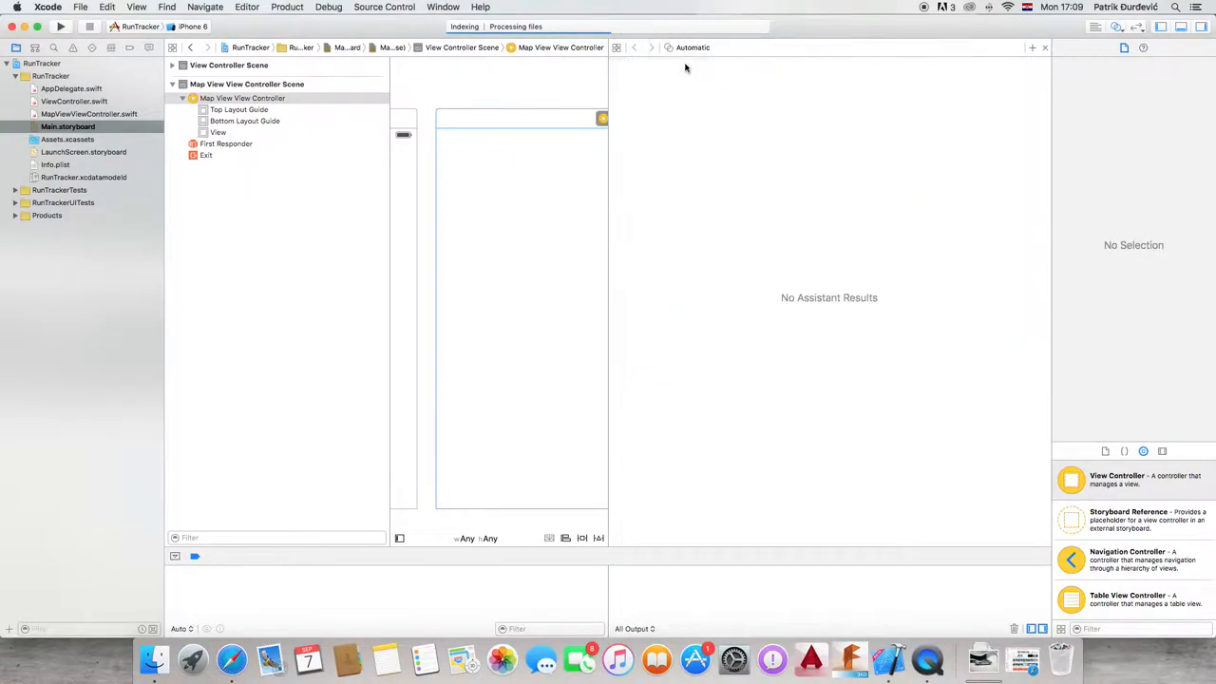
click(1125, 47)
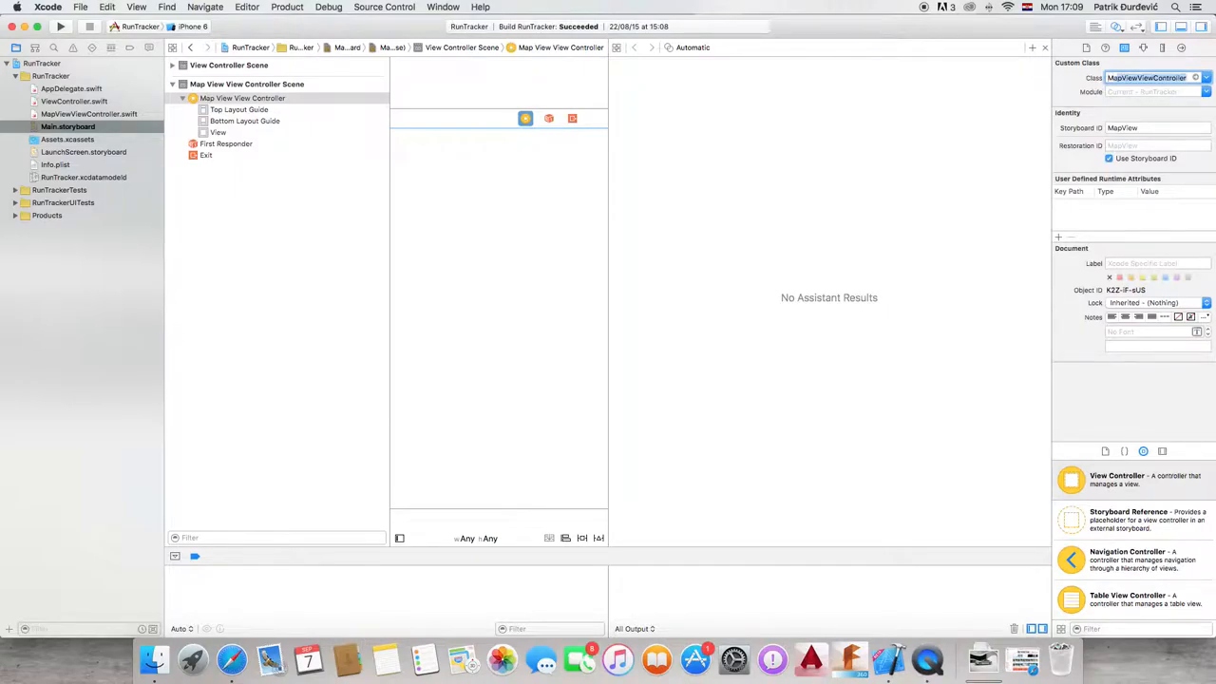
Drop a Map Kit View onto the scene and pin it with four zero-spacing edge constraints.
click(217, 133)
text(map)
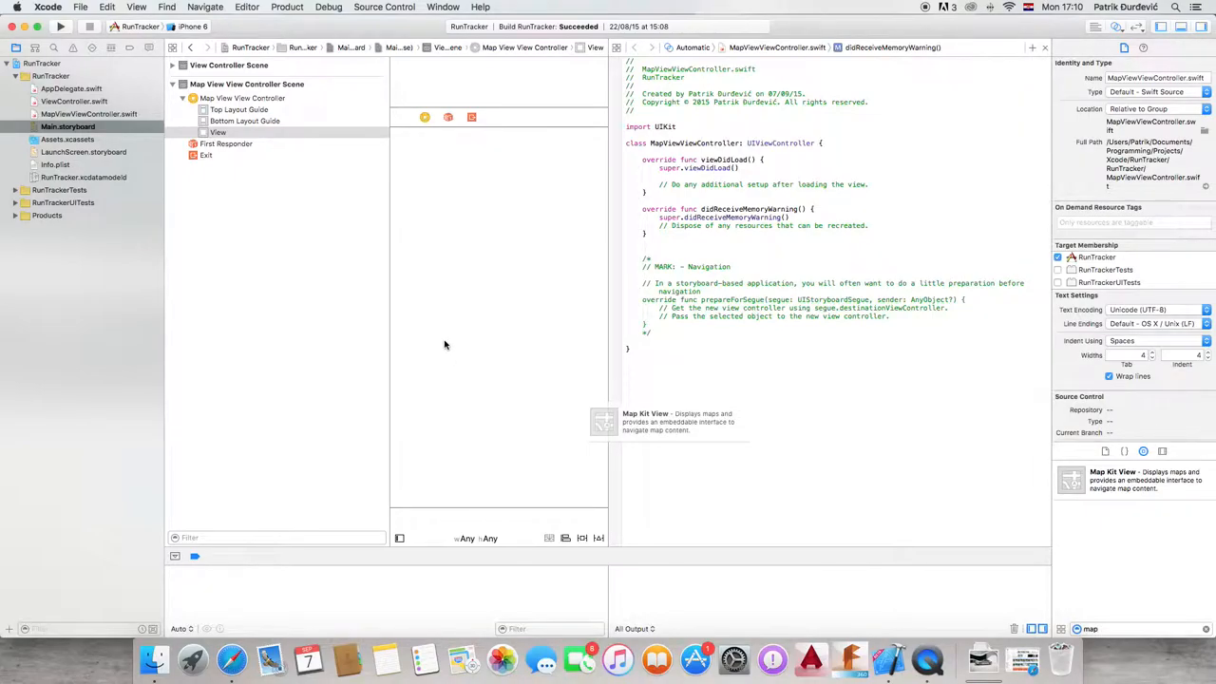
drag(600, 421, 463, 313)
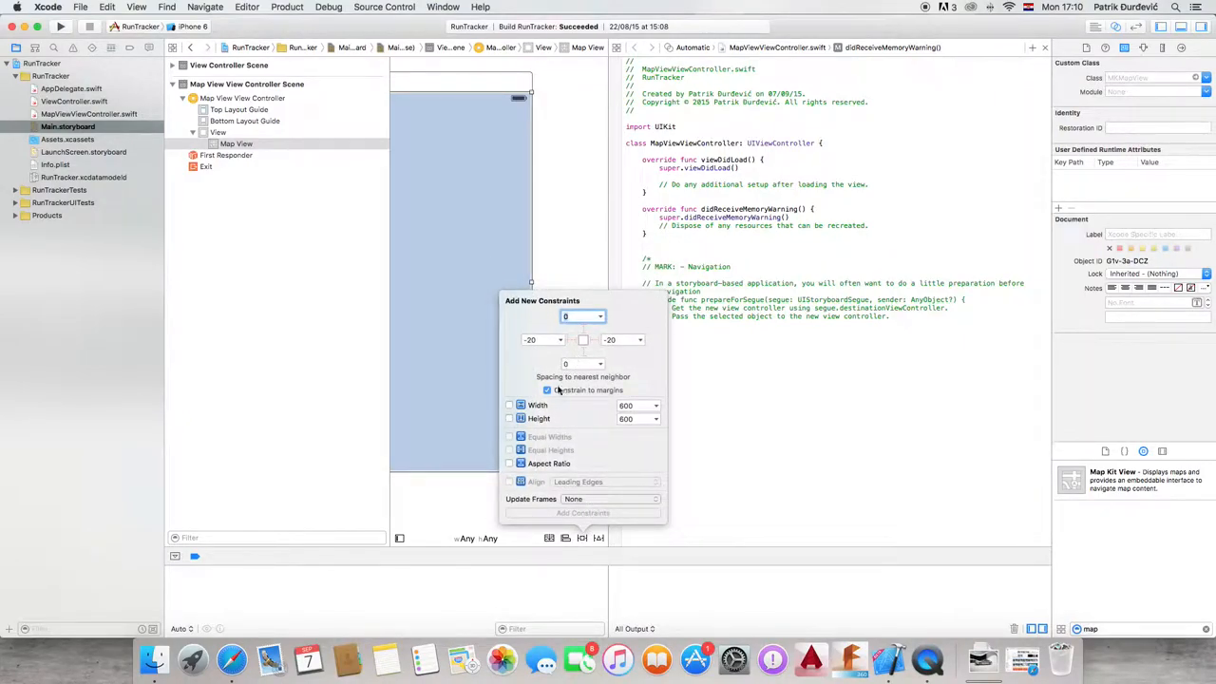
click(547, 391)
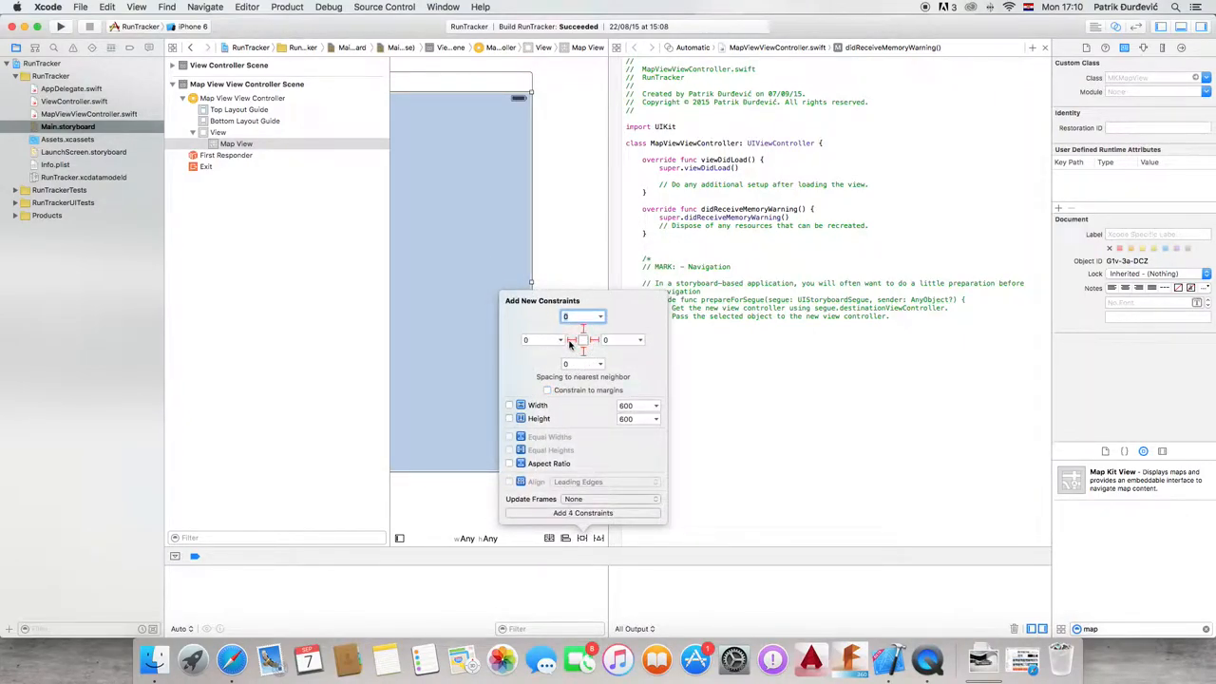
click(582, 513)
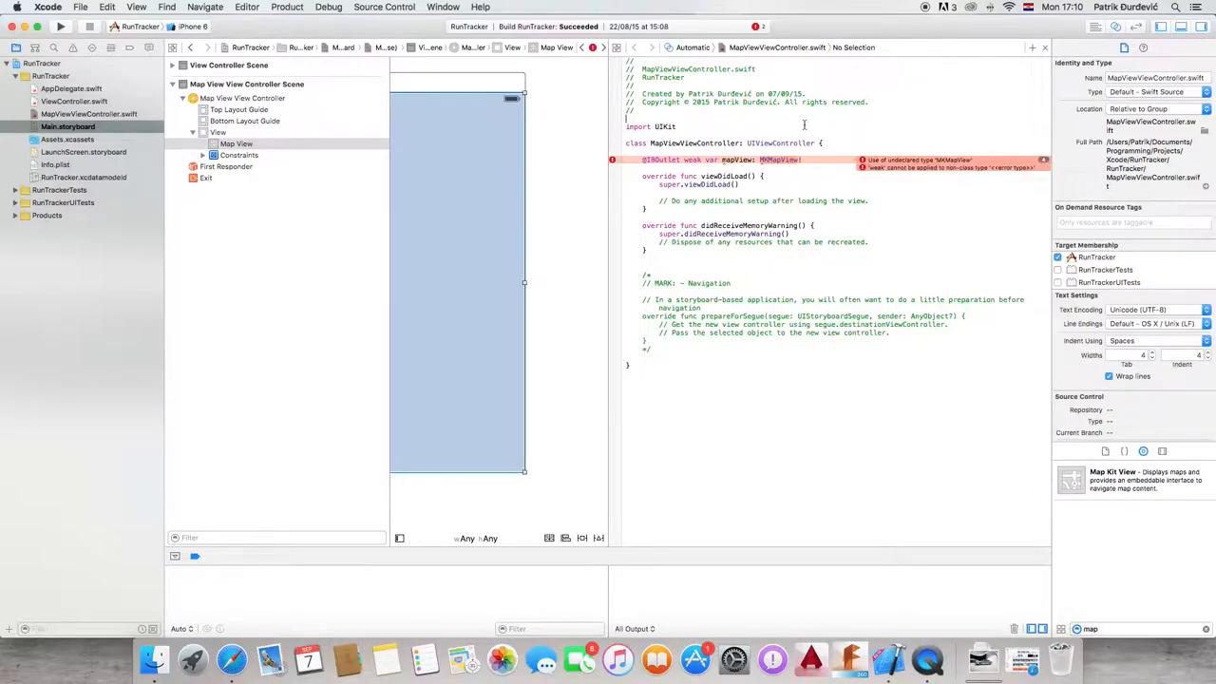
Import MapKit, adopt MKMapViewDelegate, and set showsUserLocation = true and delegate = self in viewDidLoad.
key(Return)
text(import MapKit)
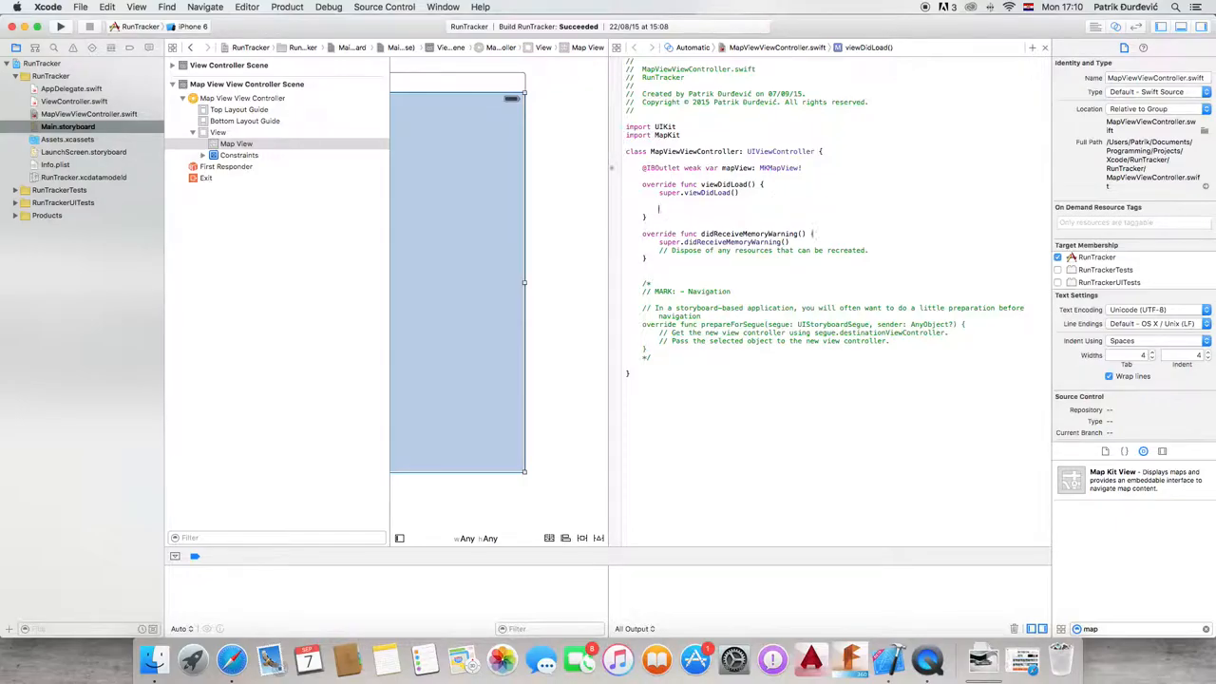
text(mapView.showsUserLocation = true)
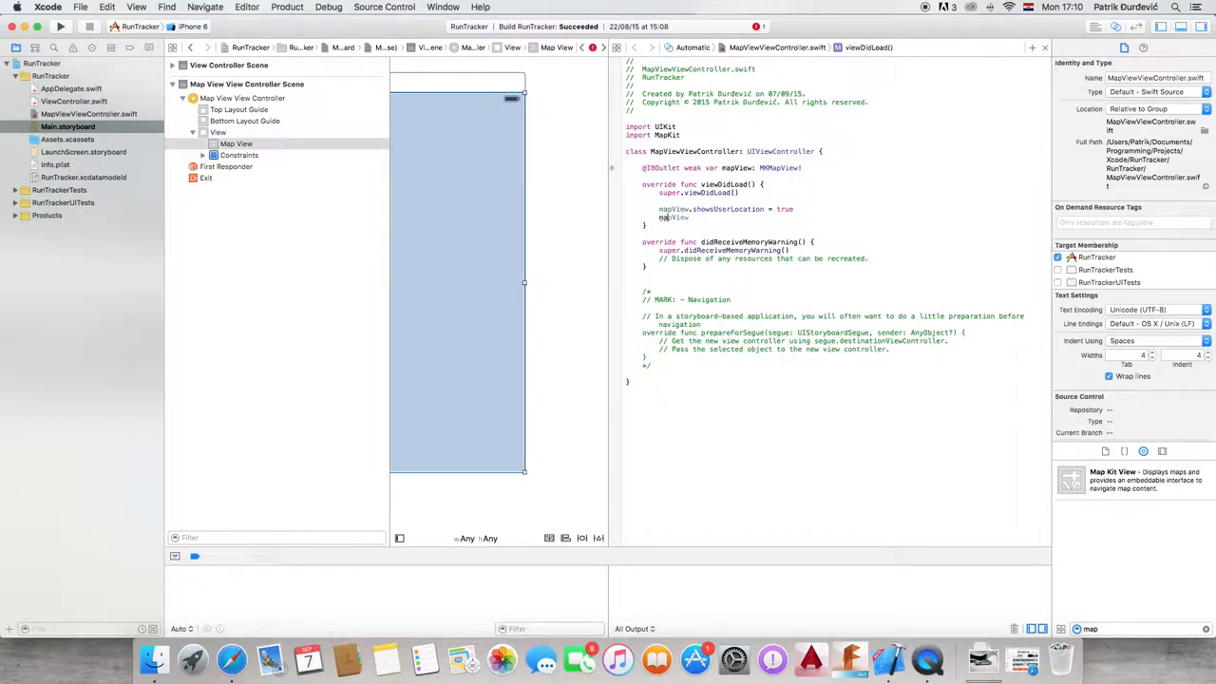
text(mapView.delegate =)
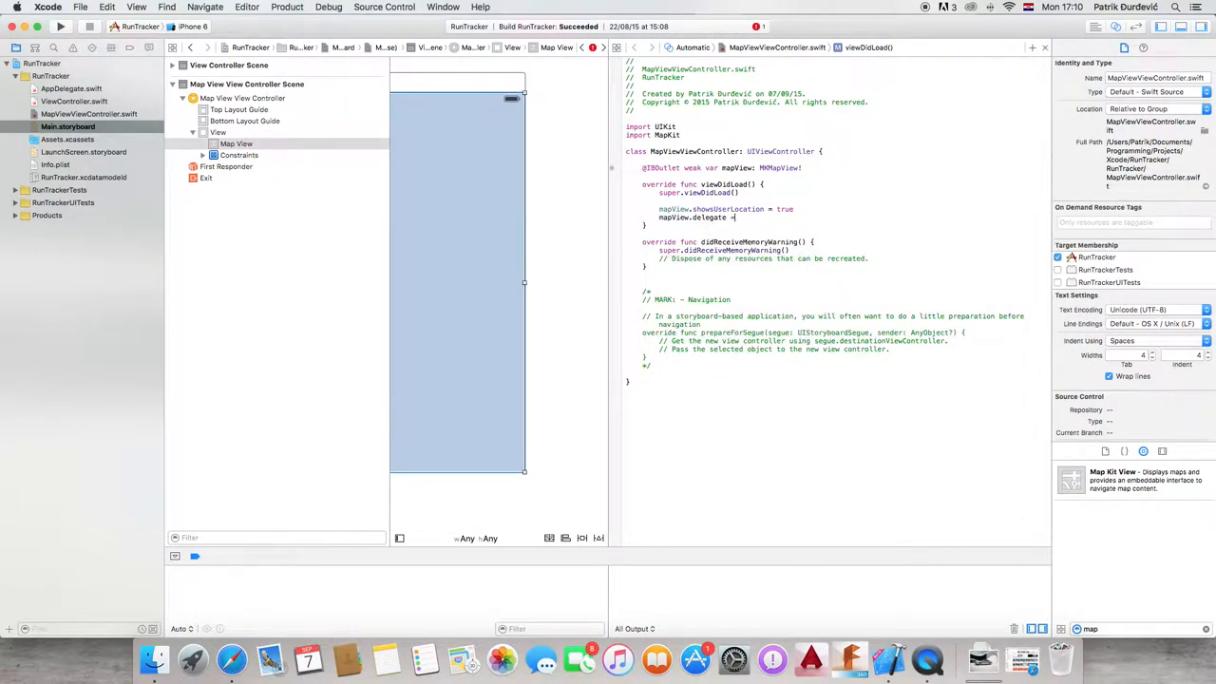
text(true)
click(724, 150)
text(, MAPV)
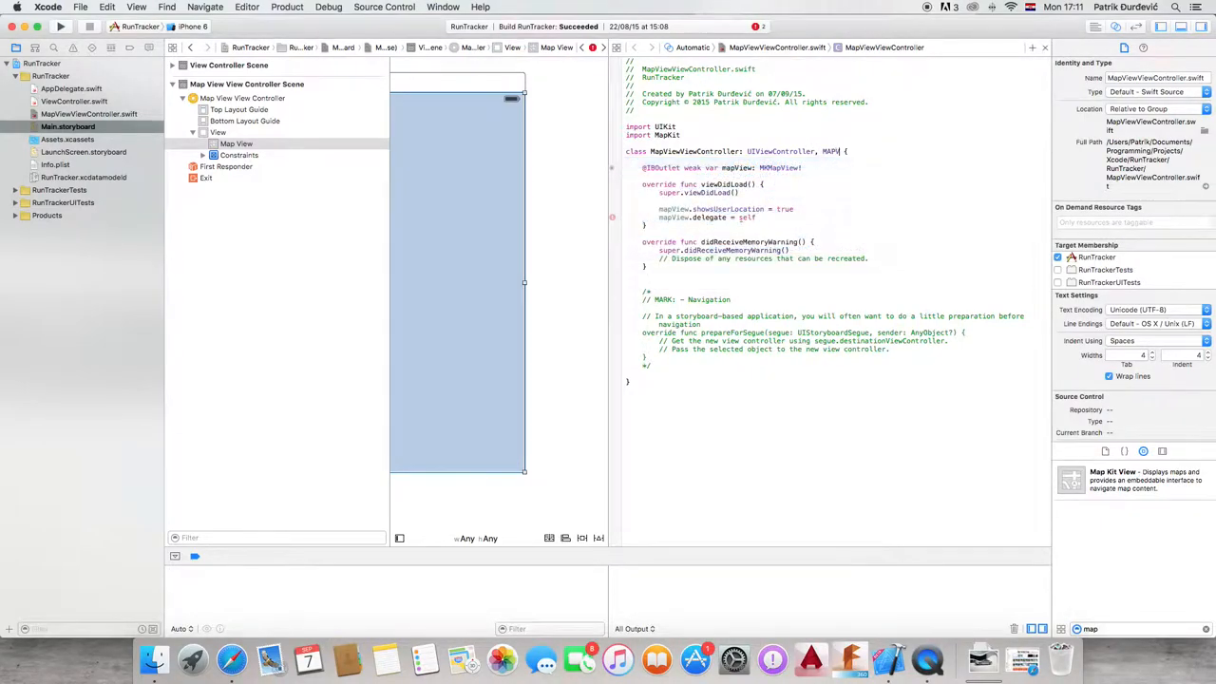
text(MKOverlay)
text(im)
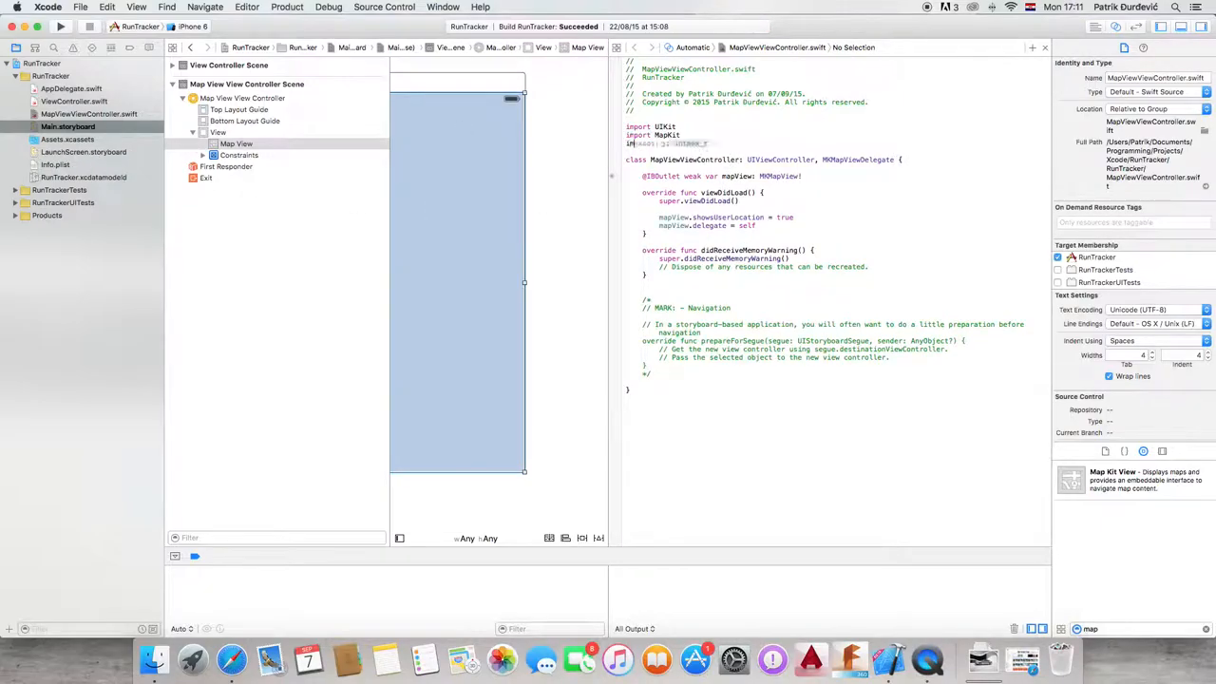
Import CoreLocation and create a CLLocationManager with kCLLocationAccuracyBest and delegate self.
text(CoreLocation)
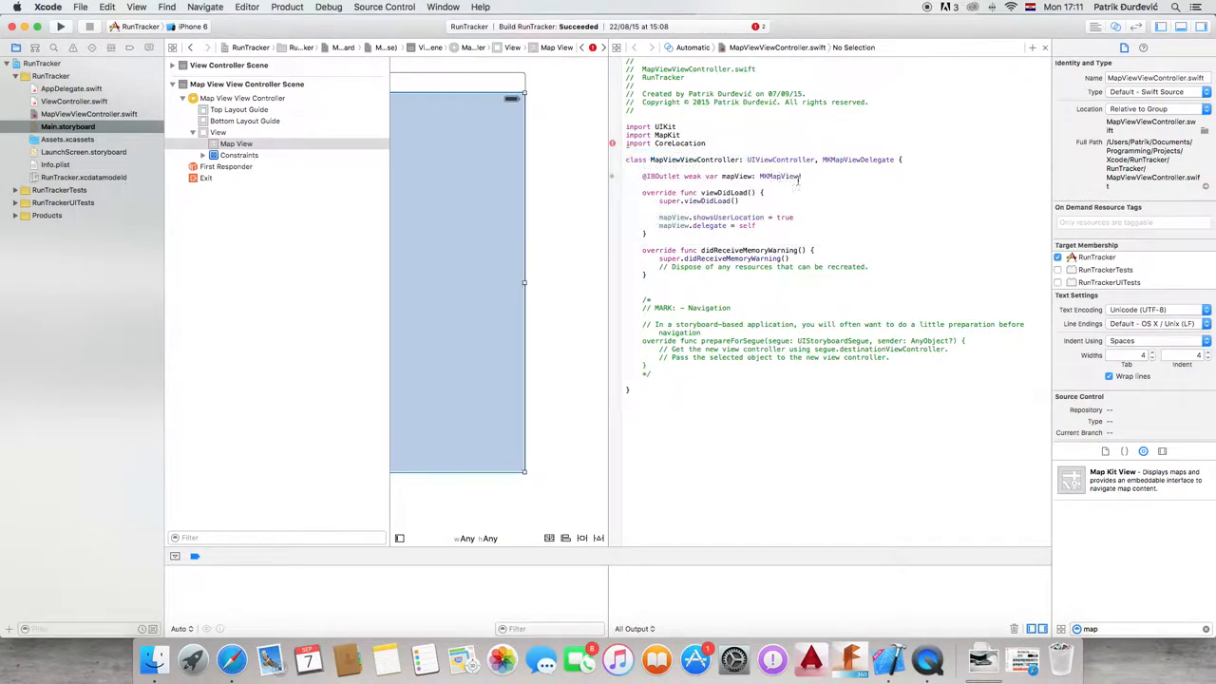
text(var t)
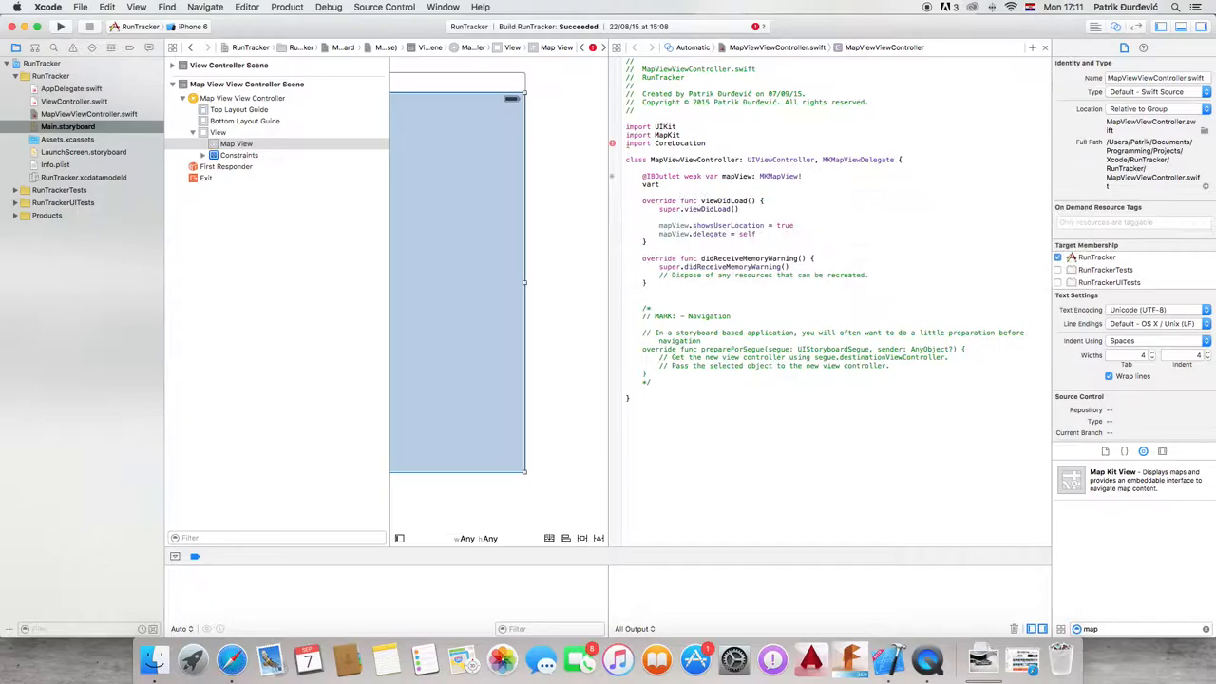
text(locationM)
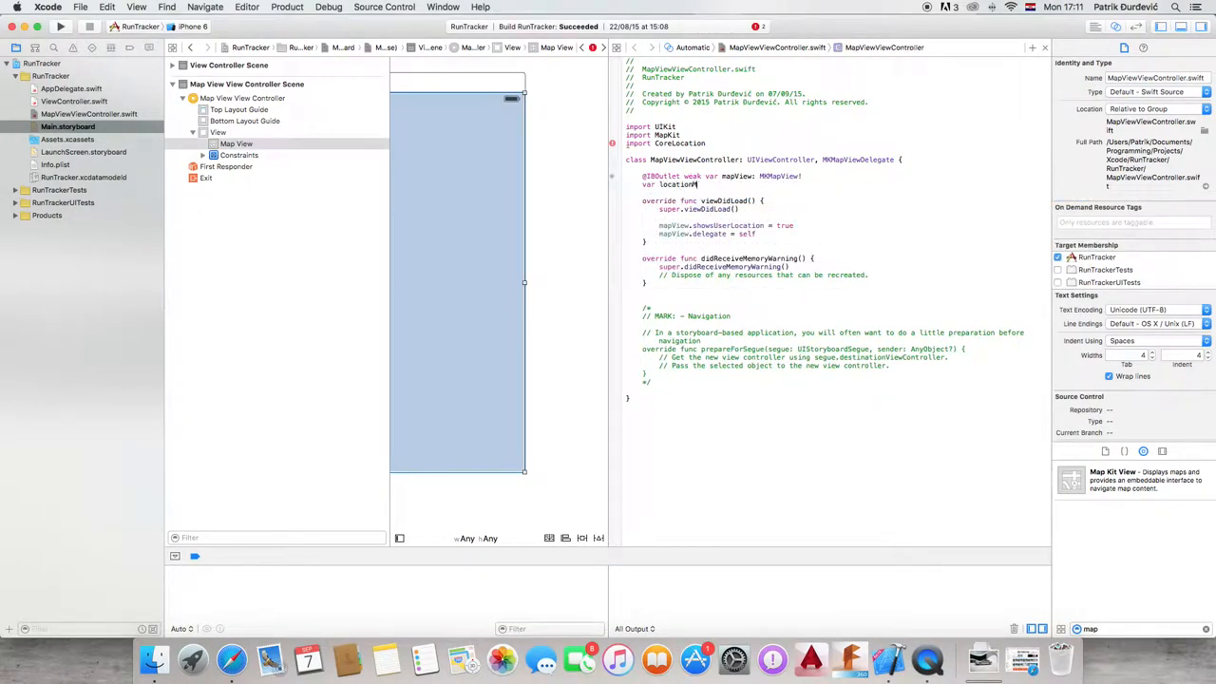
text(CLLocationManager!)
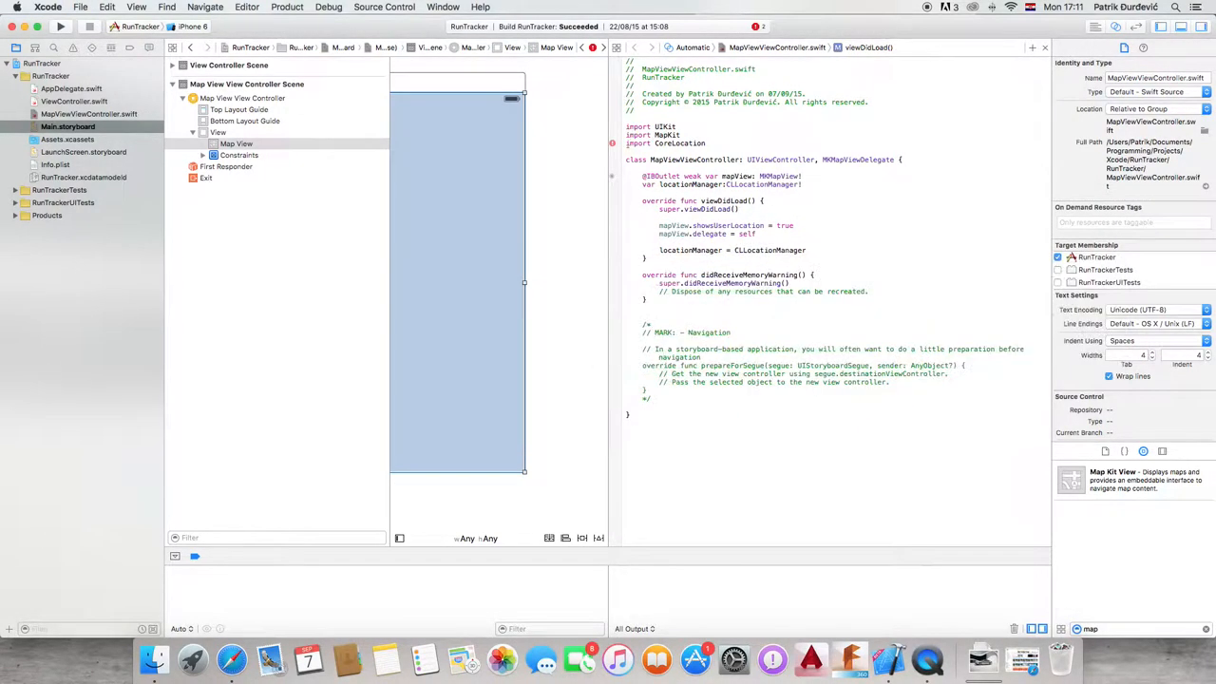
text(locationManager.delegate = self)
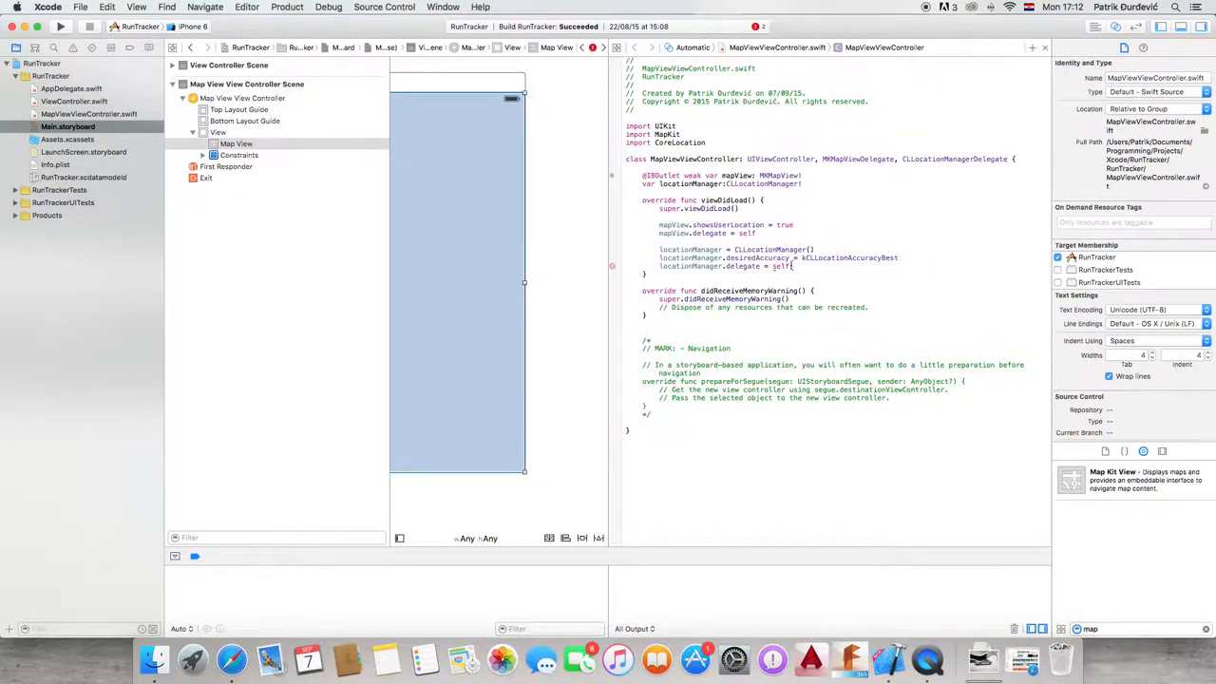
text(locationManager.requ)
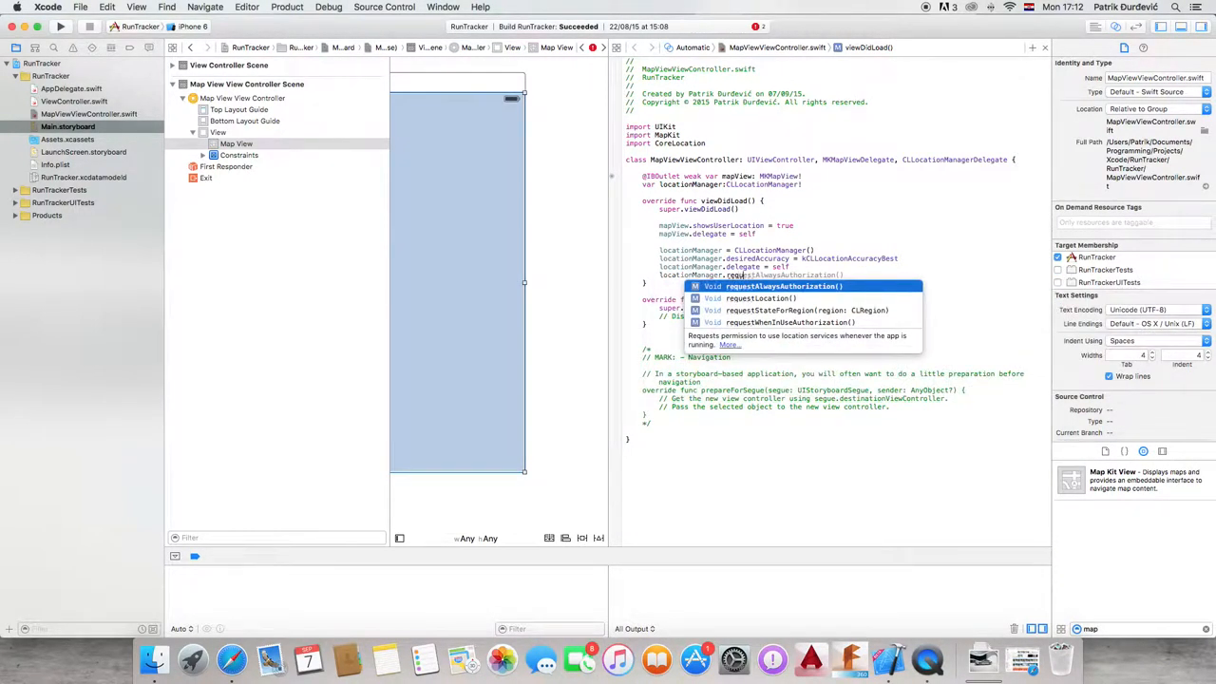
Add requestAlwaysAuthorization and startUpdatingLocation, and a didUpdateToLocation callback logging and setting a 0.1-span region.
key(return)
text(locationManager.startUpdatingLocation()
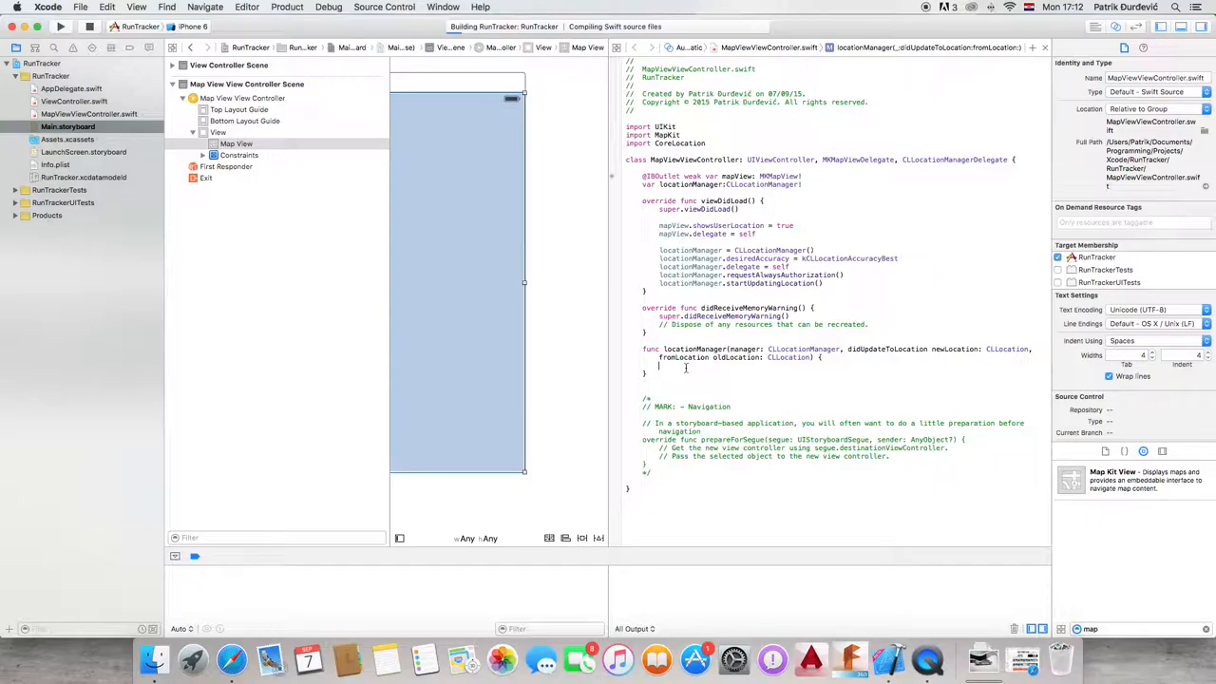
text(NSLog(")
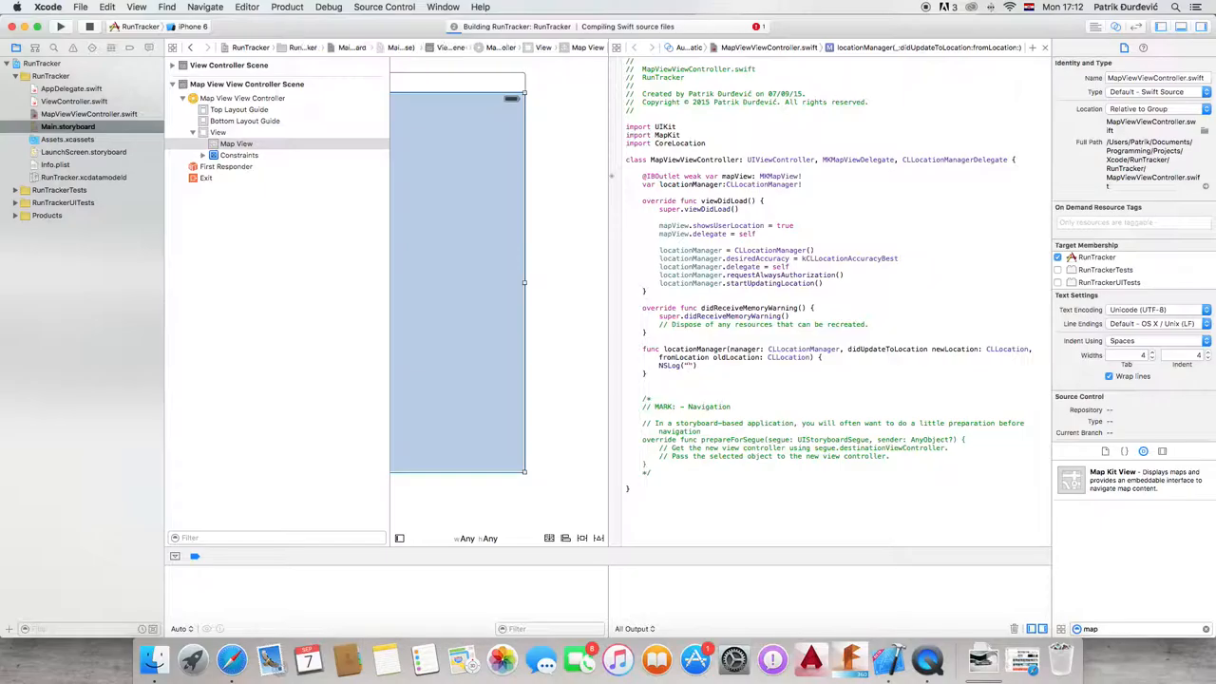
text(Location Updated)
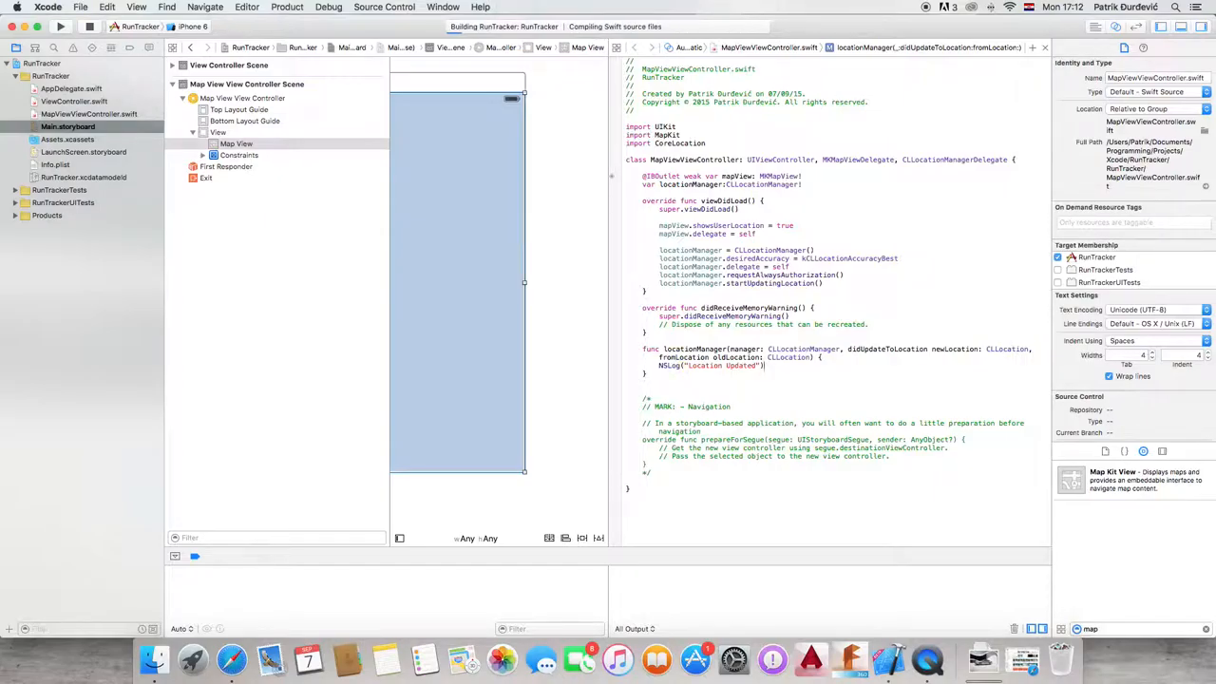
text(mapView.setRegion(region, animated: true)
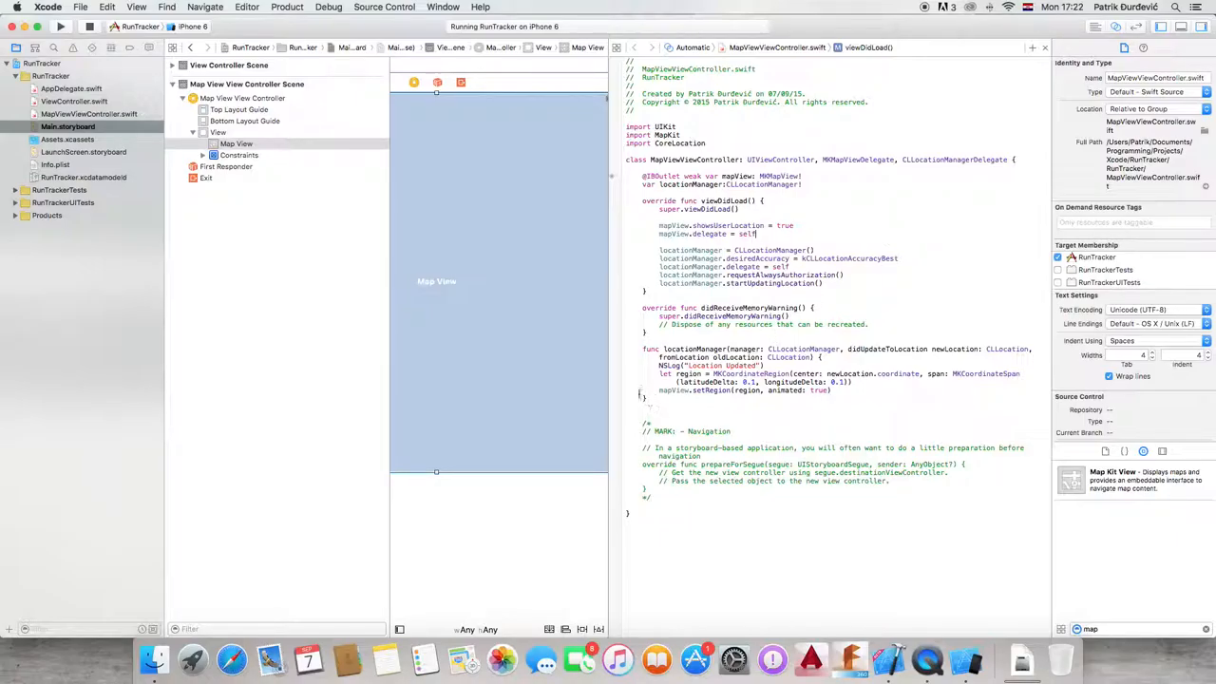
Show RunTracker's Info.plist in the property list editor from the Project Navigator.
click(750, 373)
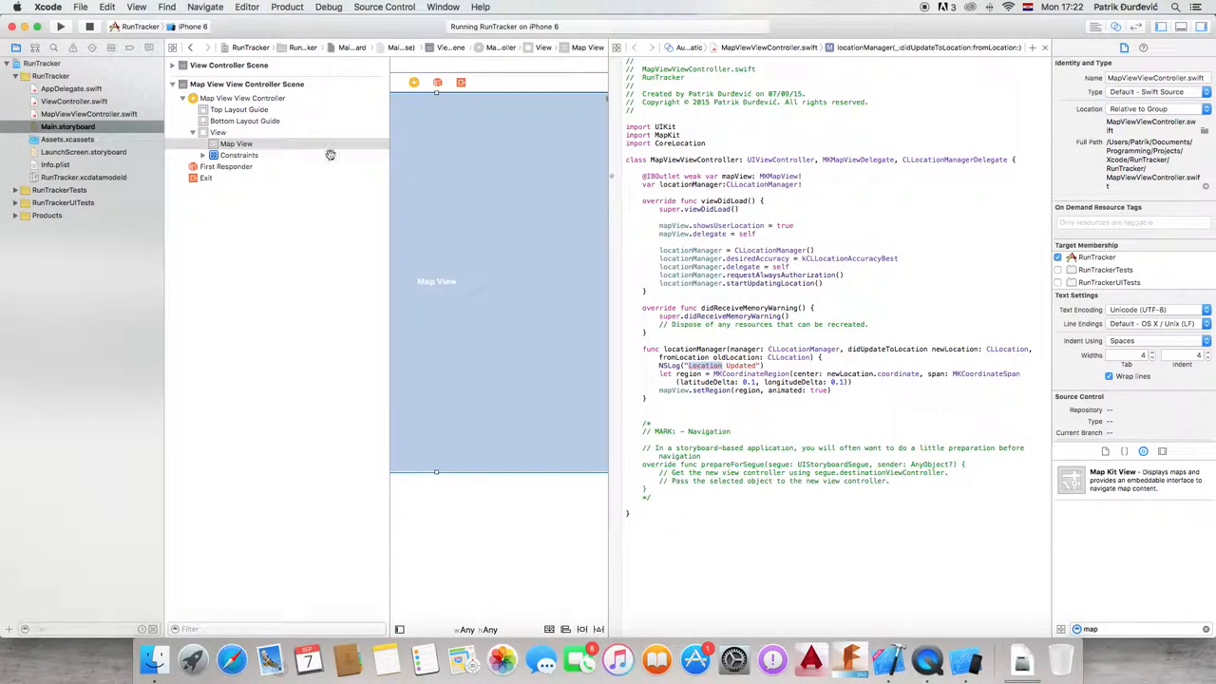
mouse_move(86, 163)
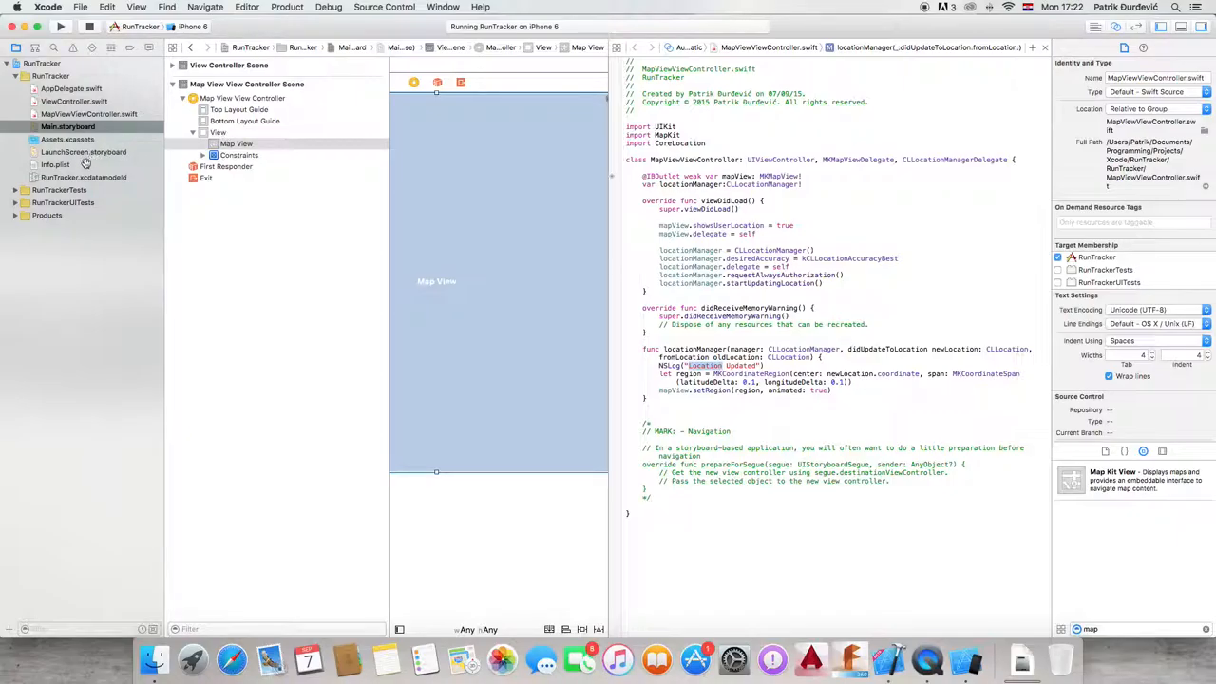
click(55, 163)
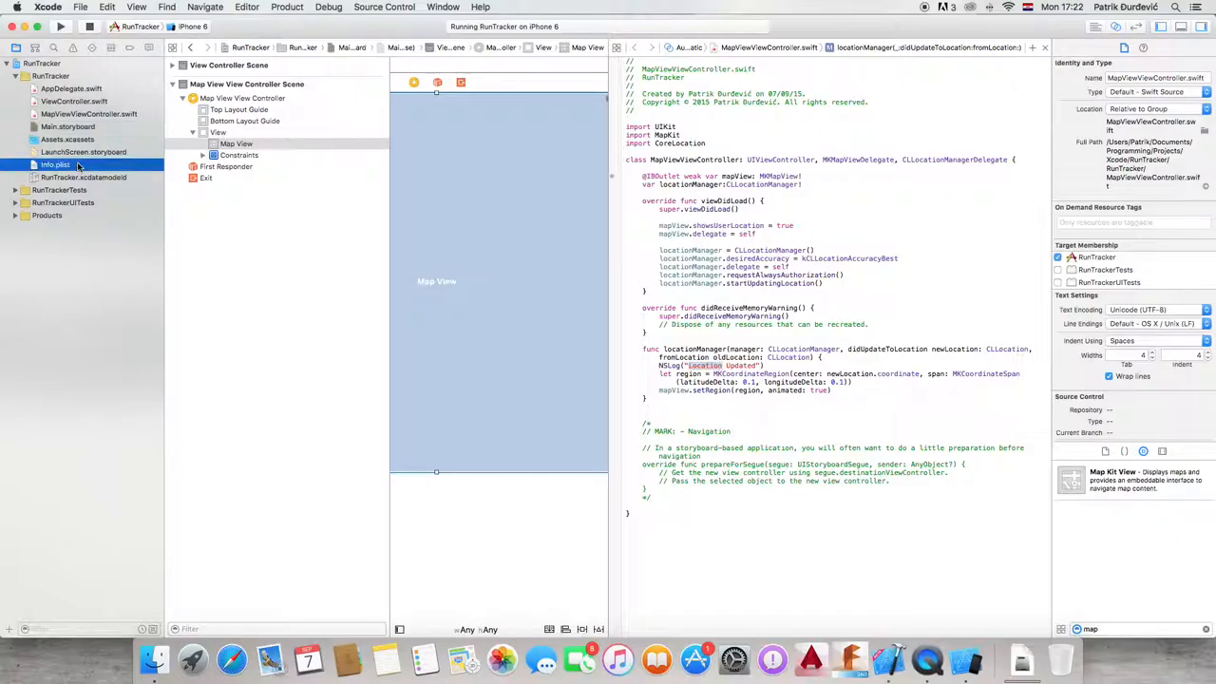
click(53, 163)
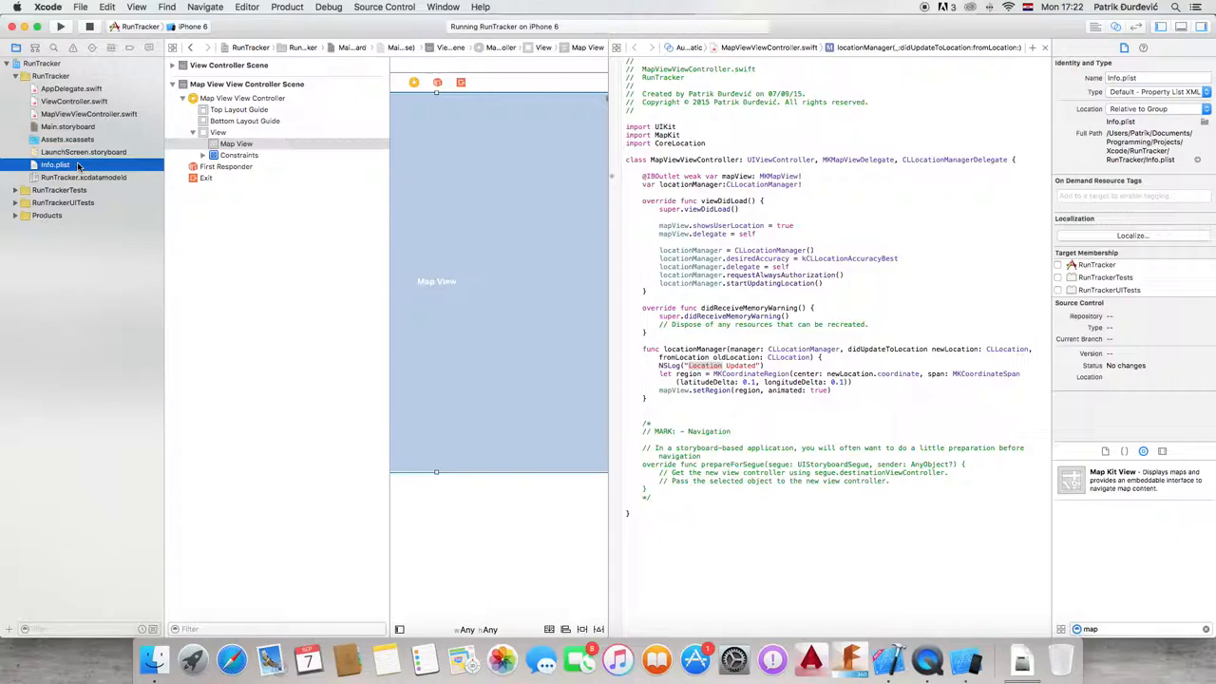
click(53, 163)
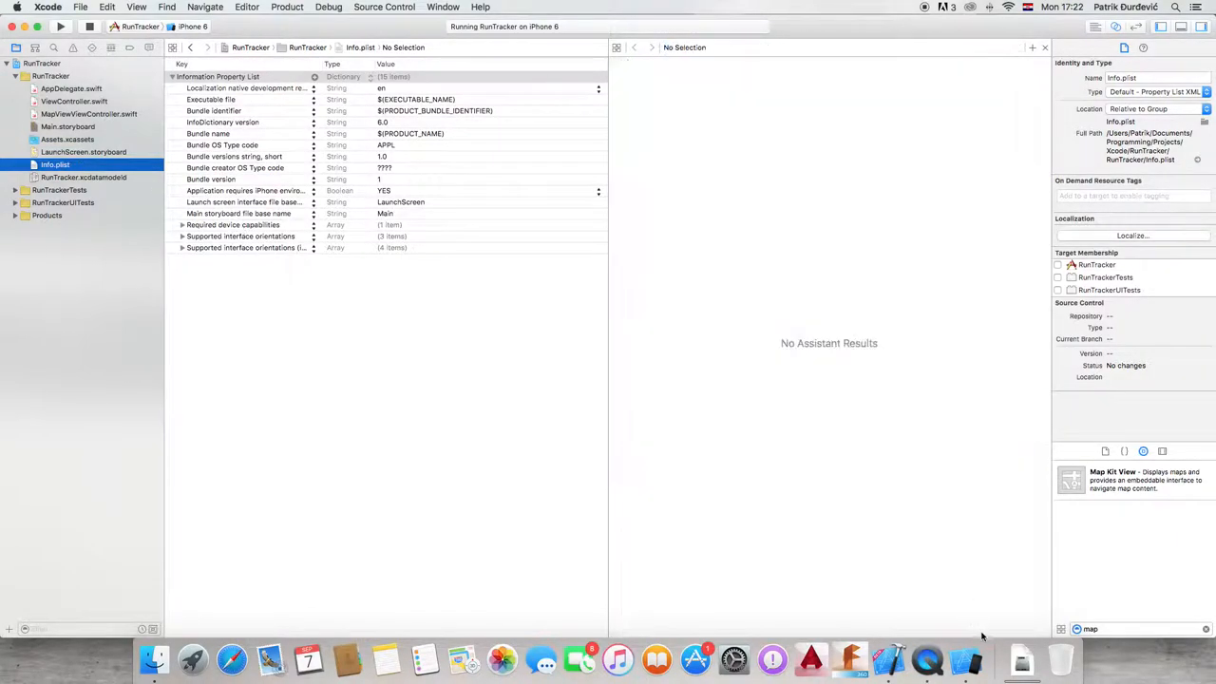
Add a new Info.plist row and begin entering an NSLocat... location usage key.
click(216, 76)
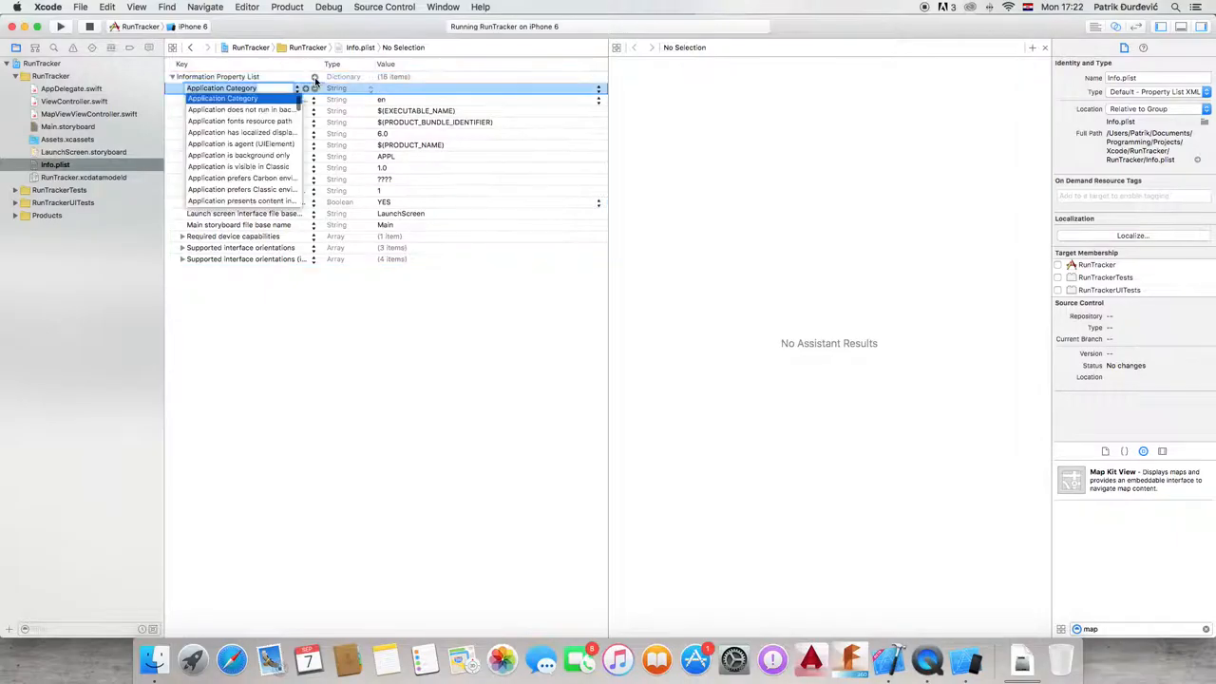
text(newLocation.coordinate)
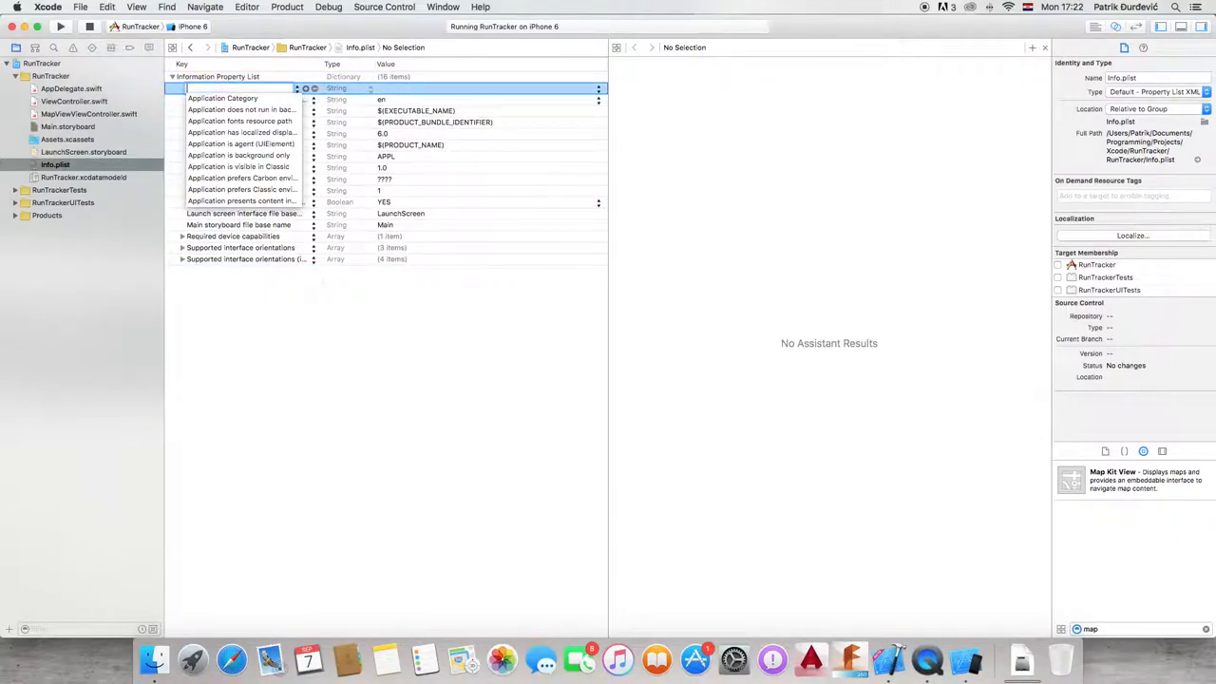
text(NSLocat)
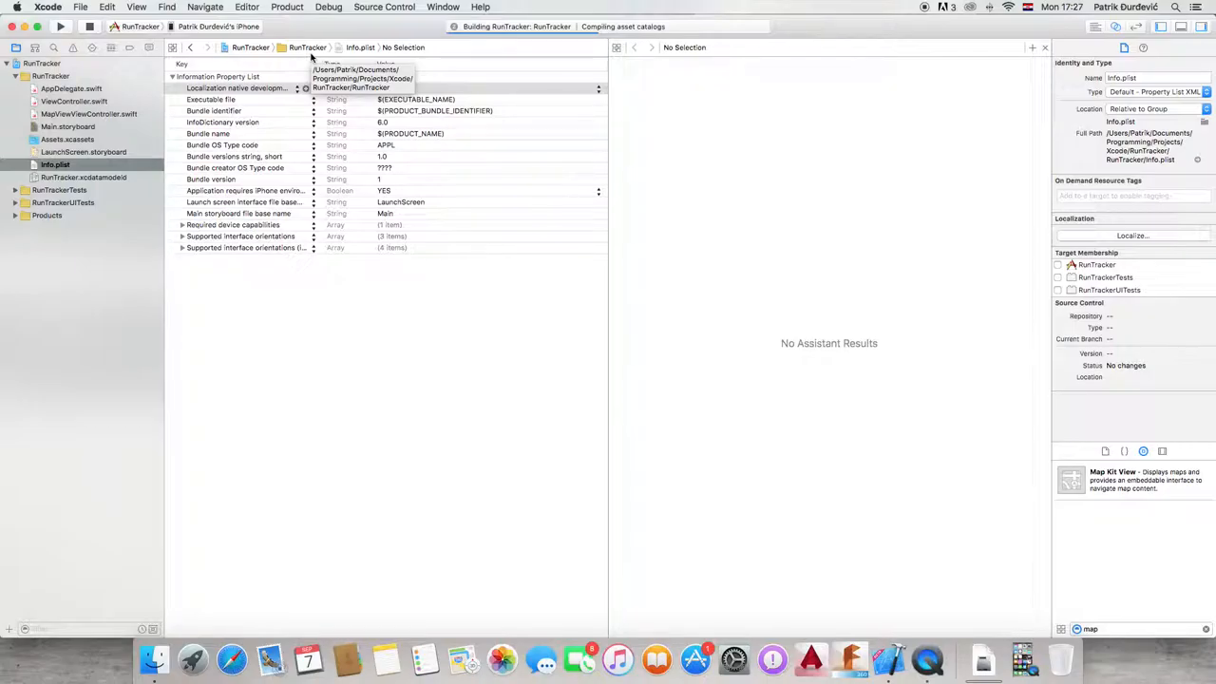
mouse_move(124, 129)
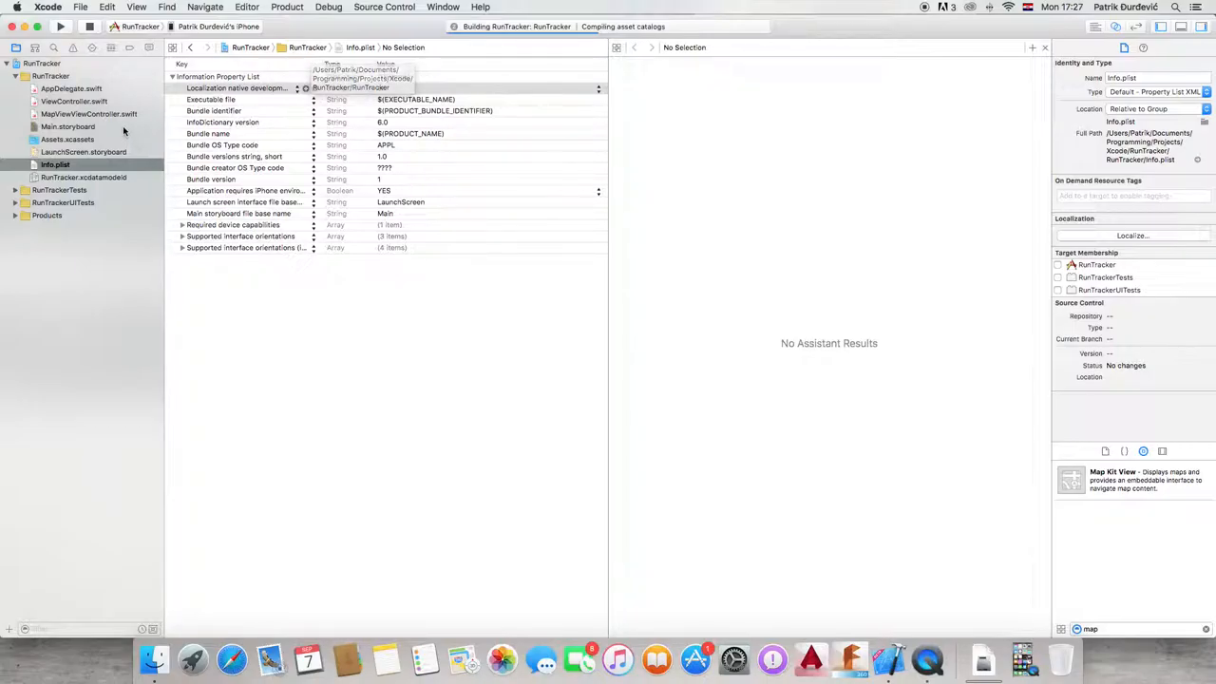
Switch to Main.storyboard while RunTracker builds and launches on the iPhone.
click(68, 125)
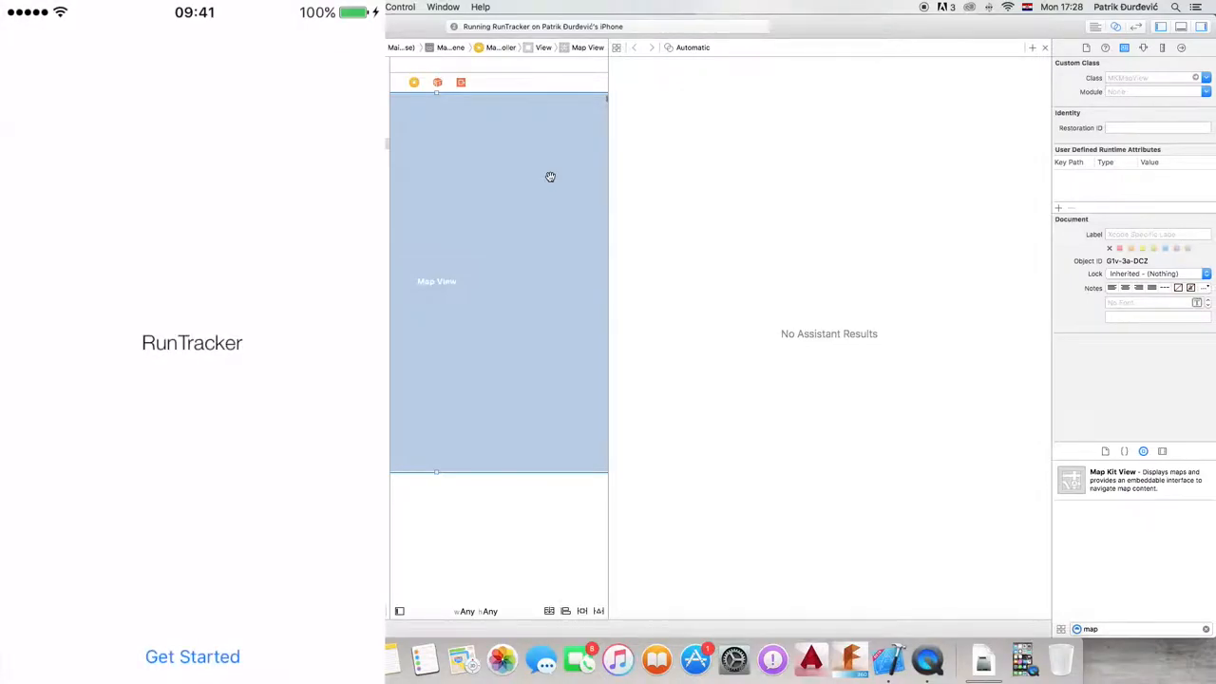
mouse_move(904, 266)
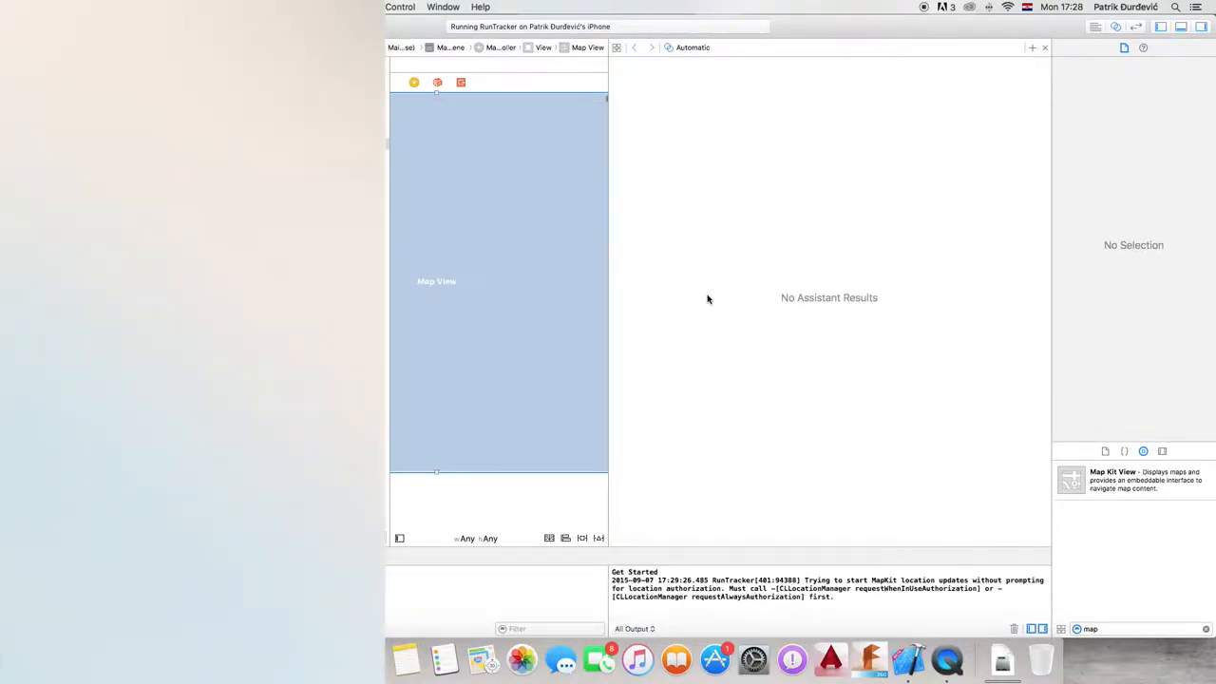
mouse_move(810, 441)
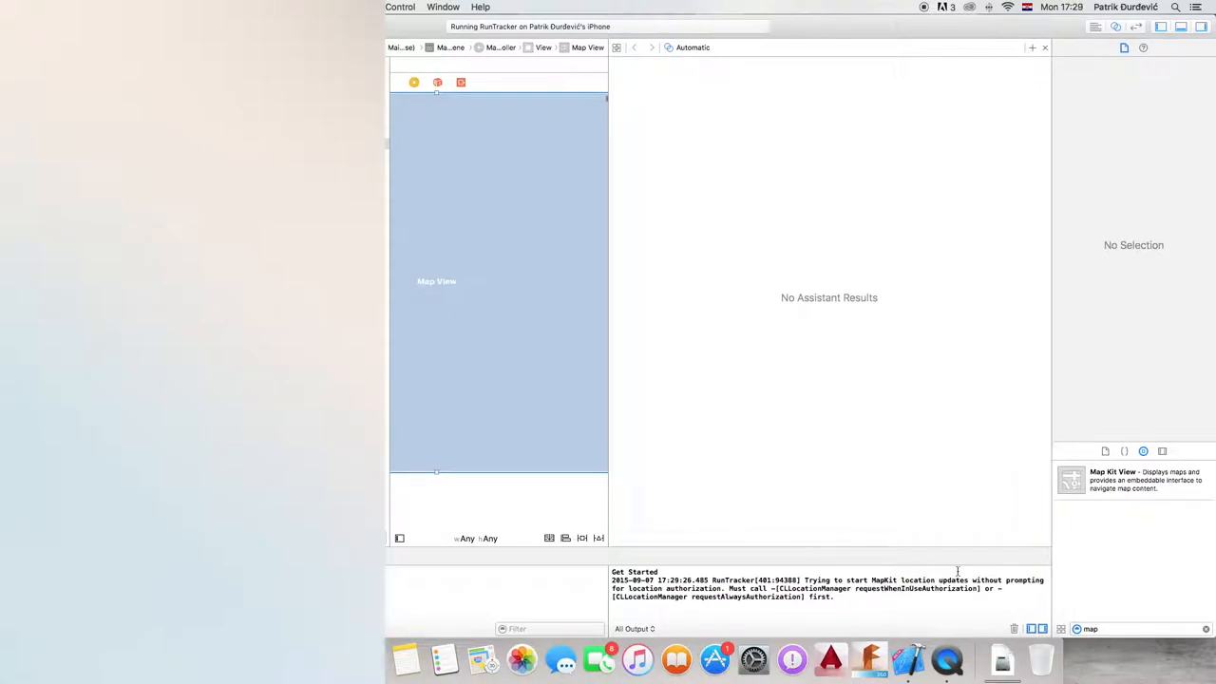
mouse_move(741, 627)
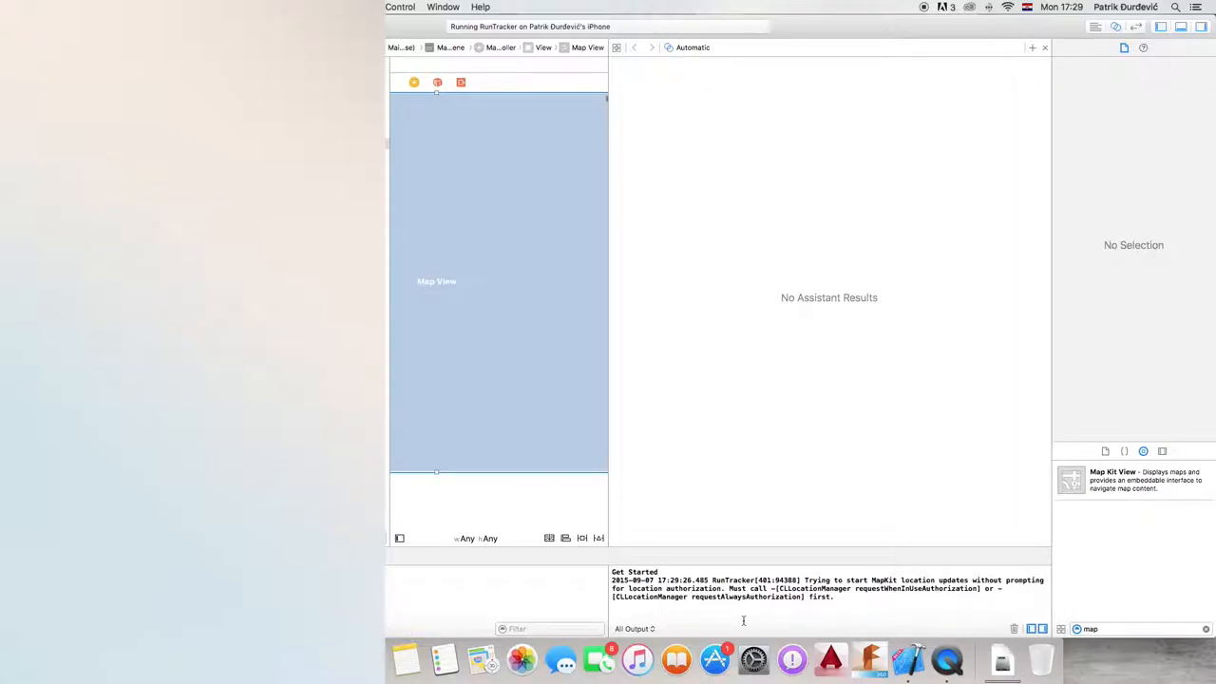
mouse_move(712, 627)
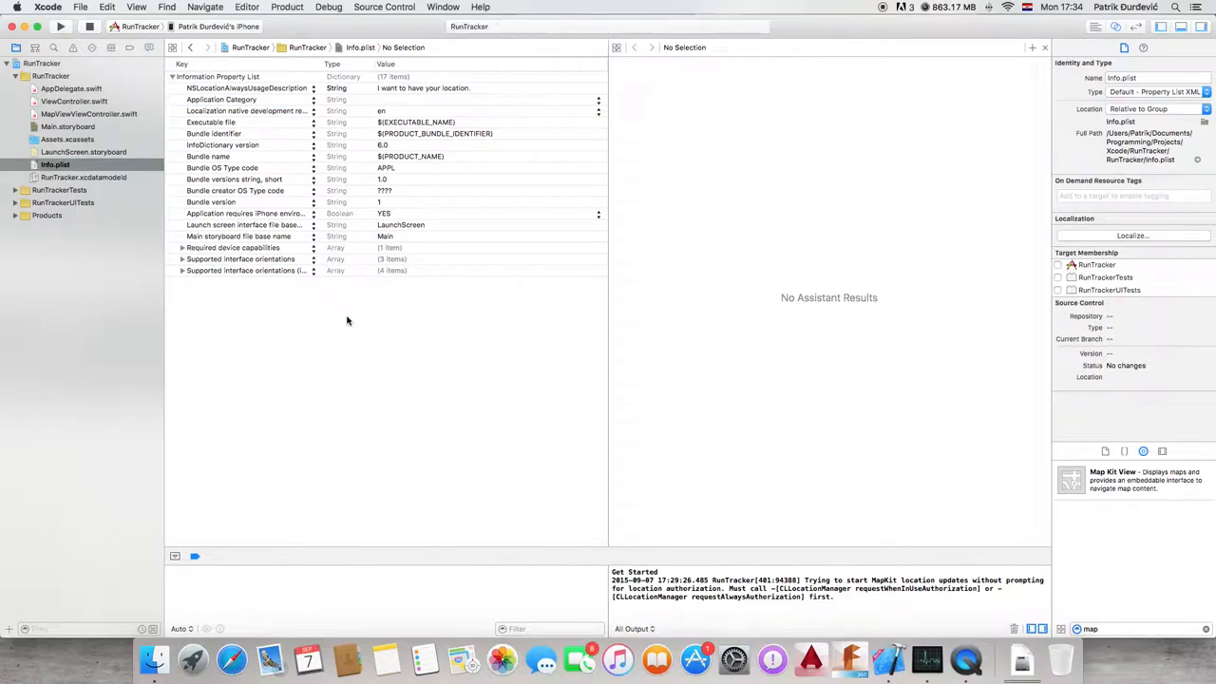
Run RunTracker on the iPhone again with NSLocationAlwaysUsageDescription set.
click(60, 27)
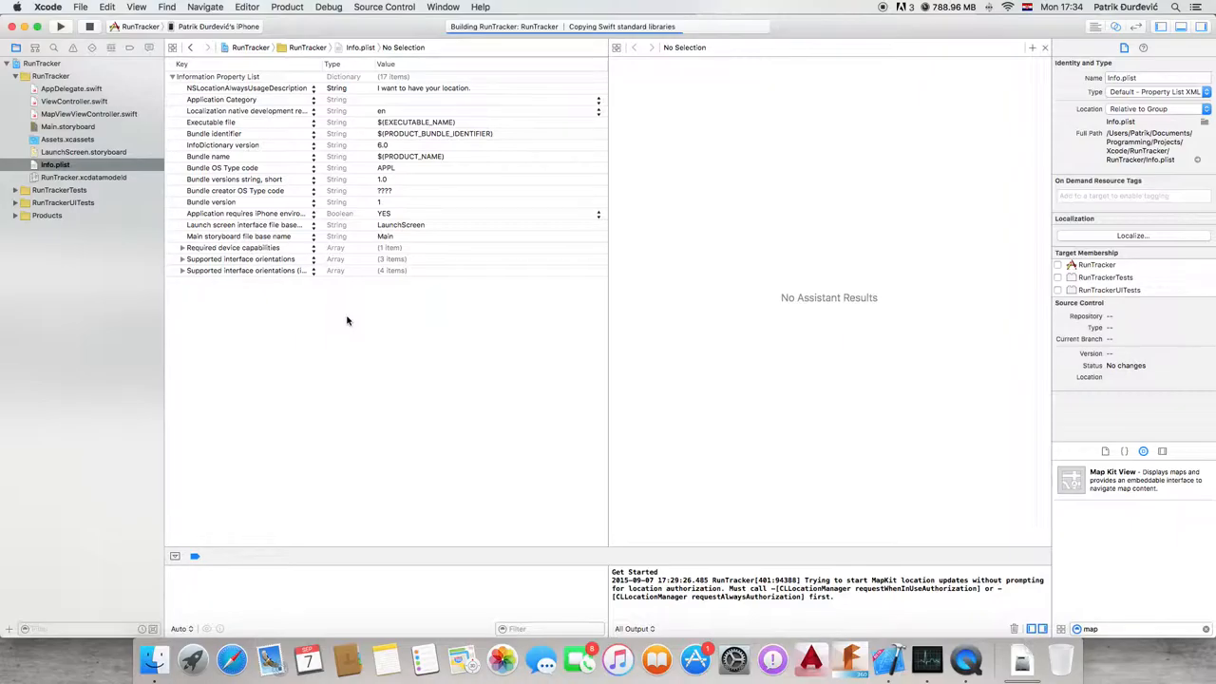
mouse_move(809, 535)
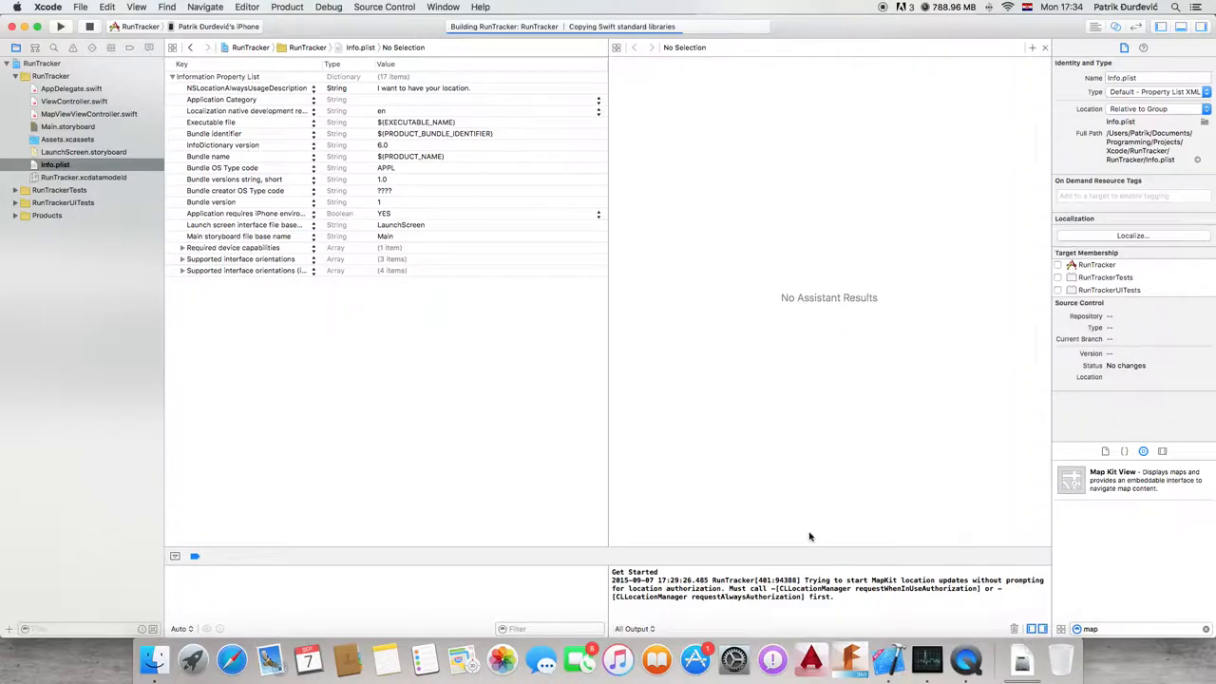